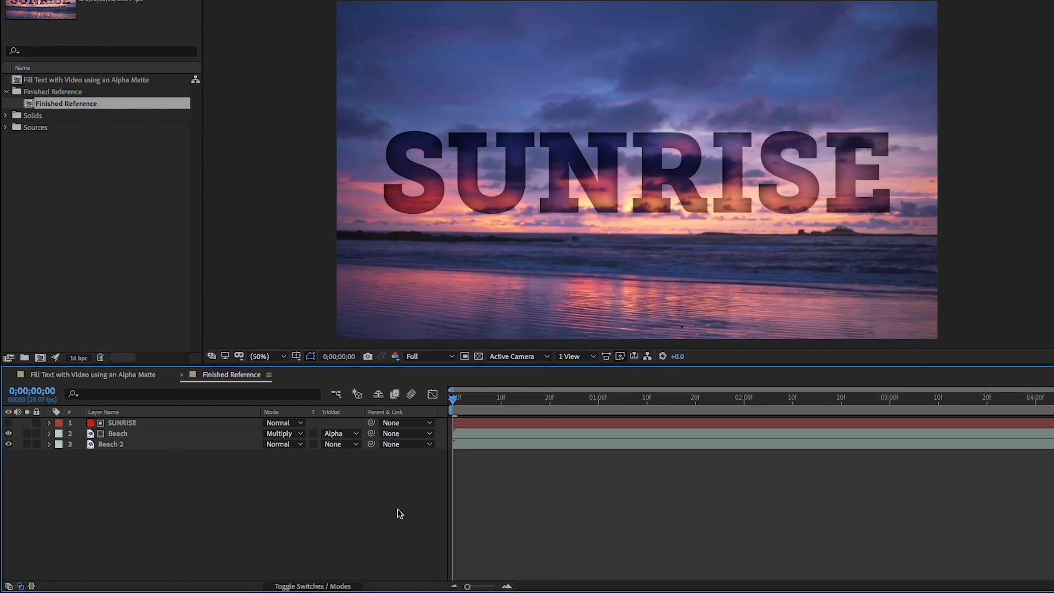
Preview the finished reference animation of the video-filled SUNRISE text, then stop playback.
left_click(511, 397)
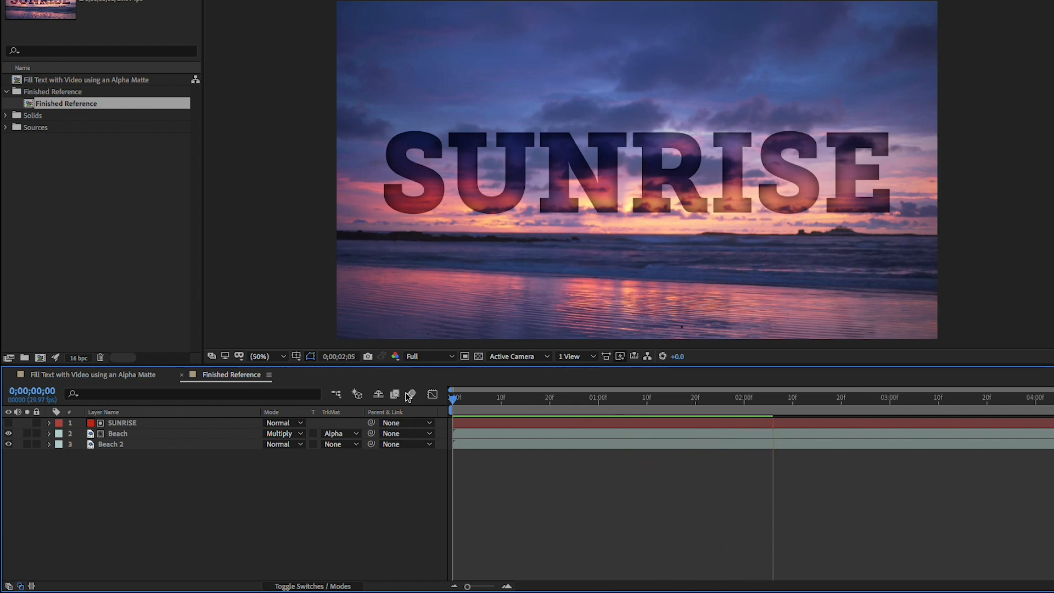
left_click(836, 397)
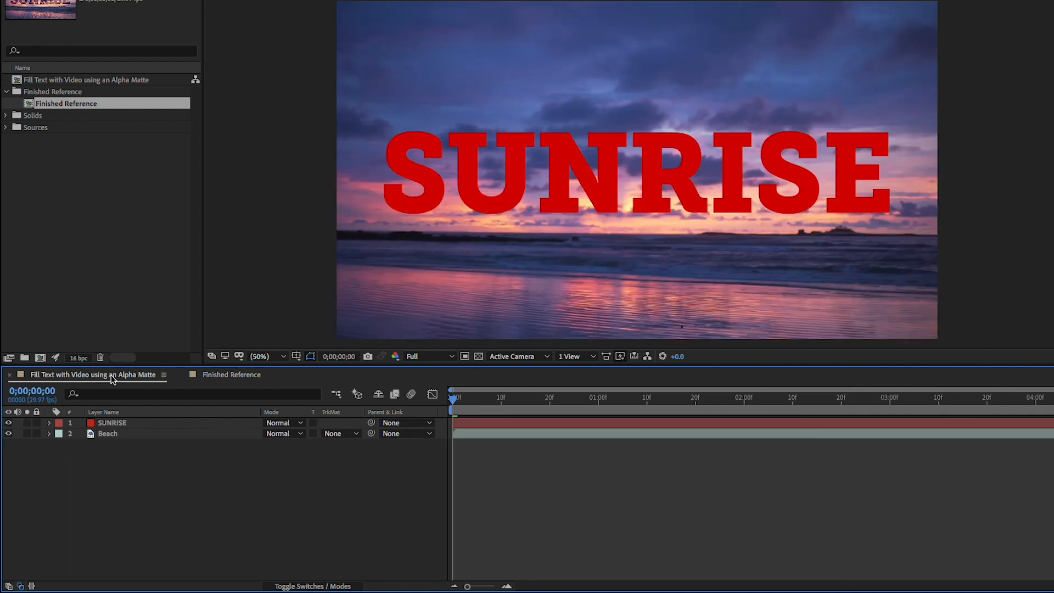
mouse_move(198, 306)
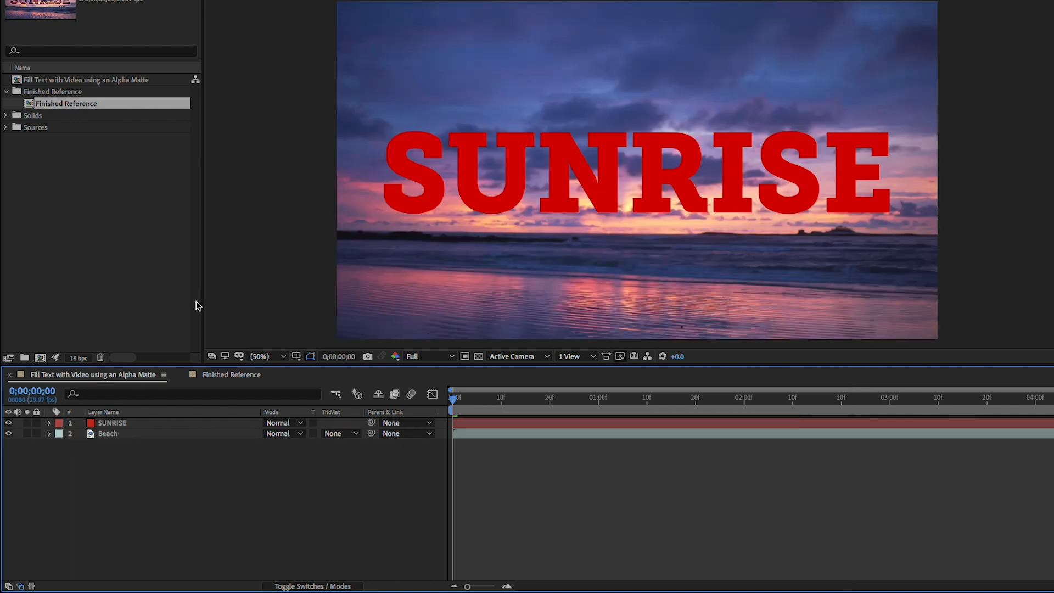
Select the red SUNRISE text layer above the Beach footage in the timeline.
left_click(112, 423)
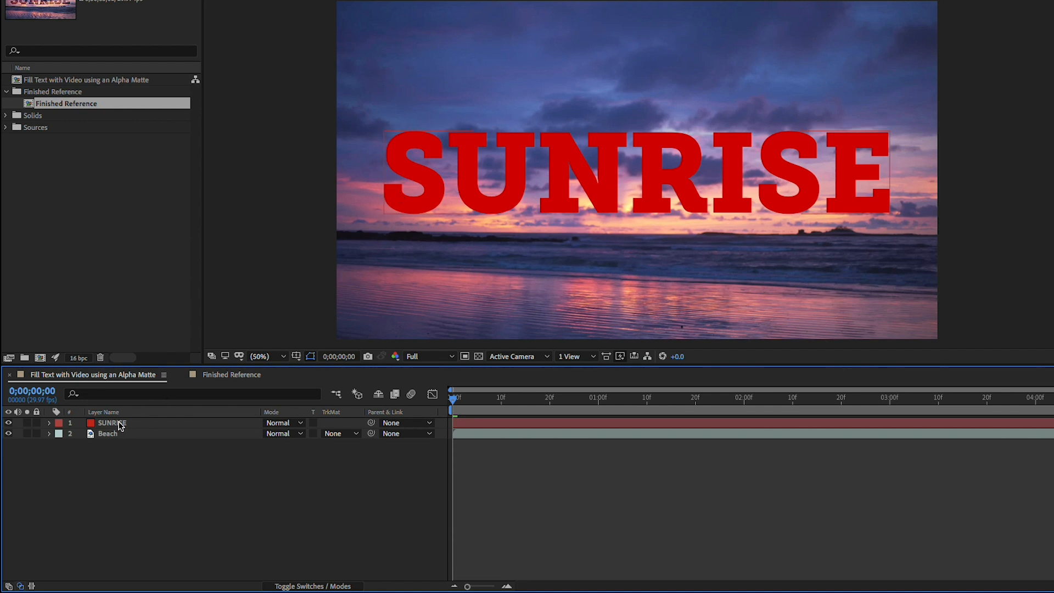
left_click(110, 421)
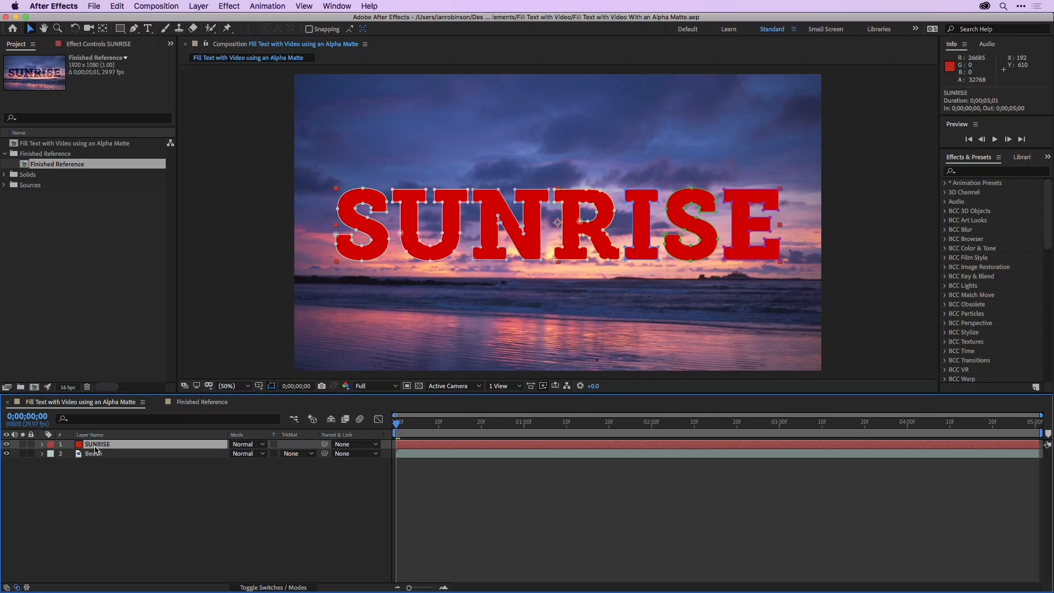
left_click(198, 7)
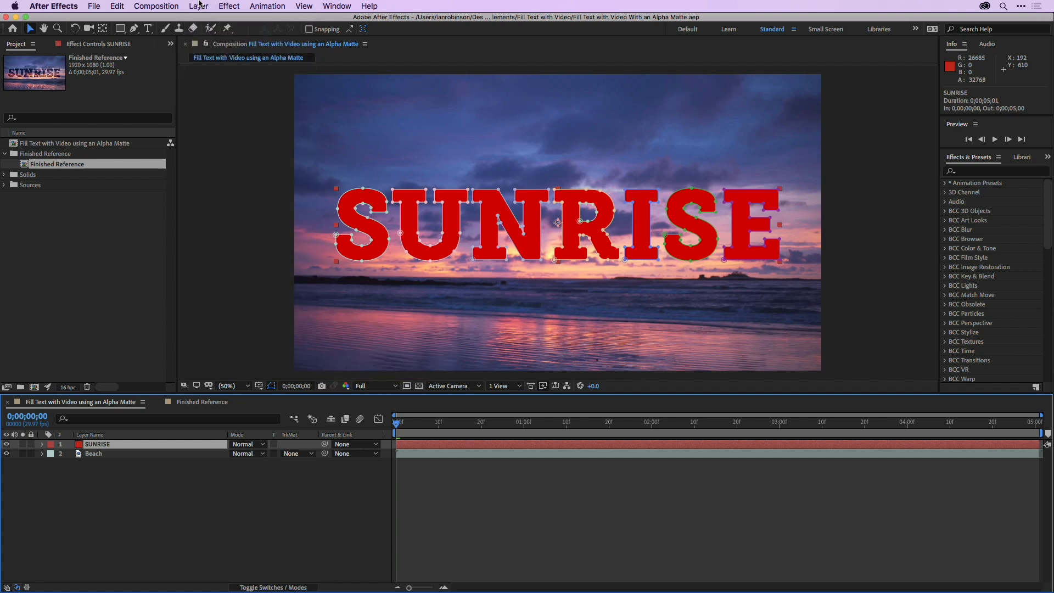
mouse_move(402, 206)
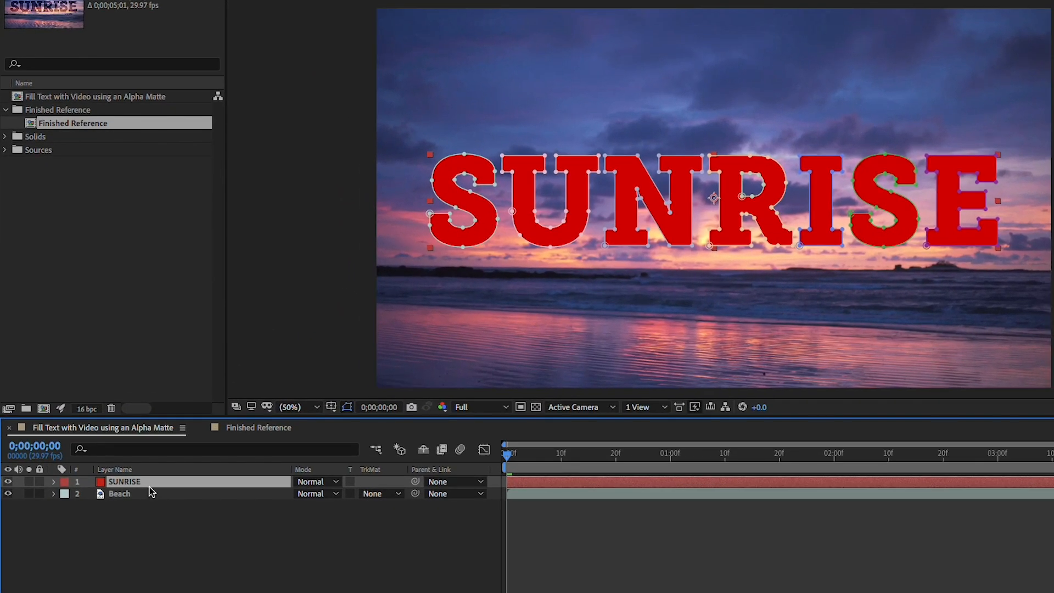
mouse_move(26, 487)
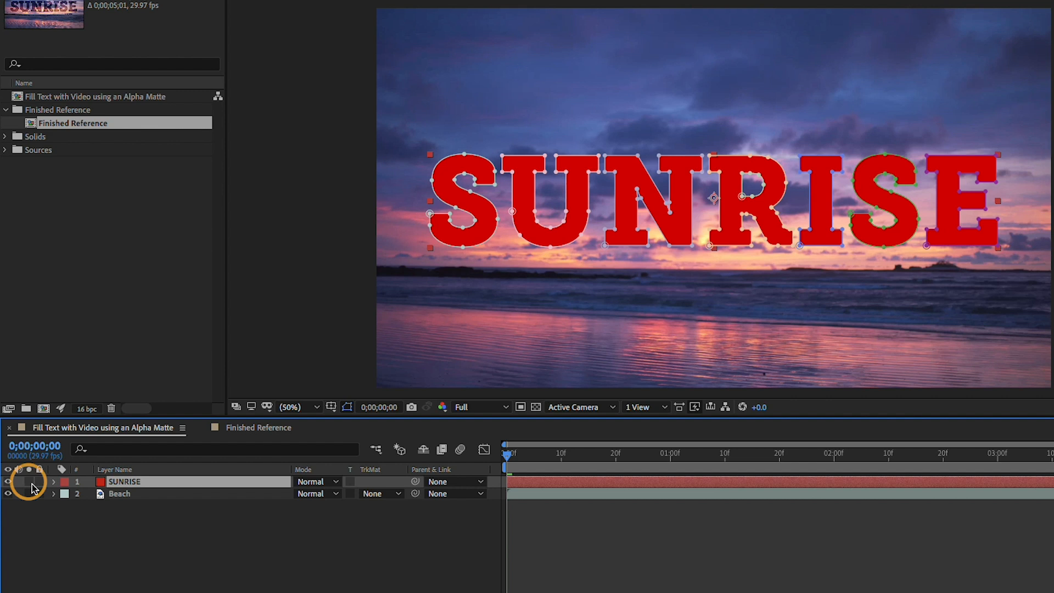
Solo the SUNRISE layer and toggle the transparency checkerboard, ending on a black background.
left_click(8, 493)
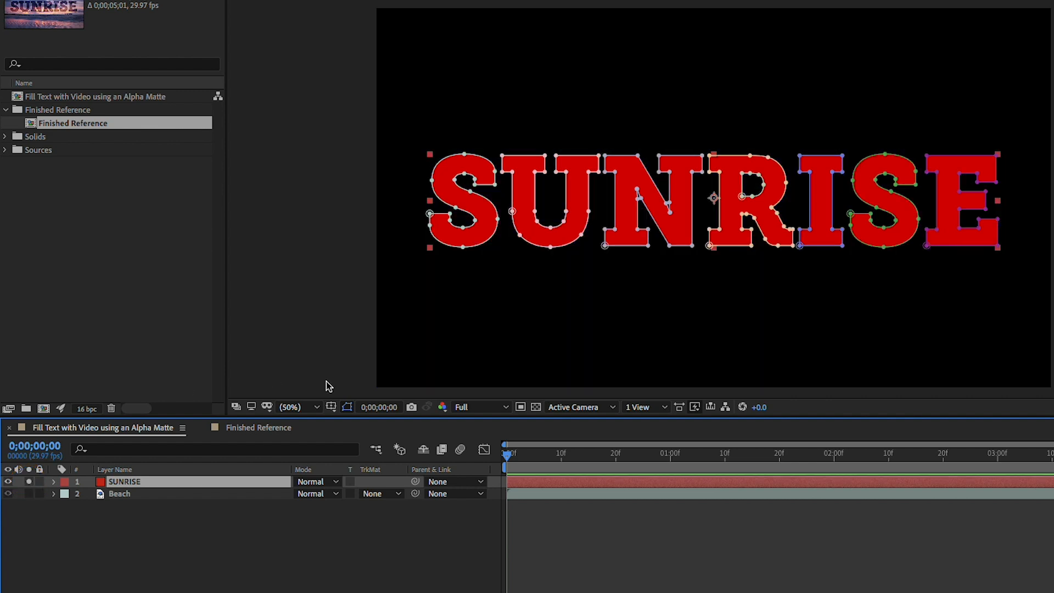
mouse_move(430, 290)
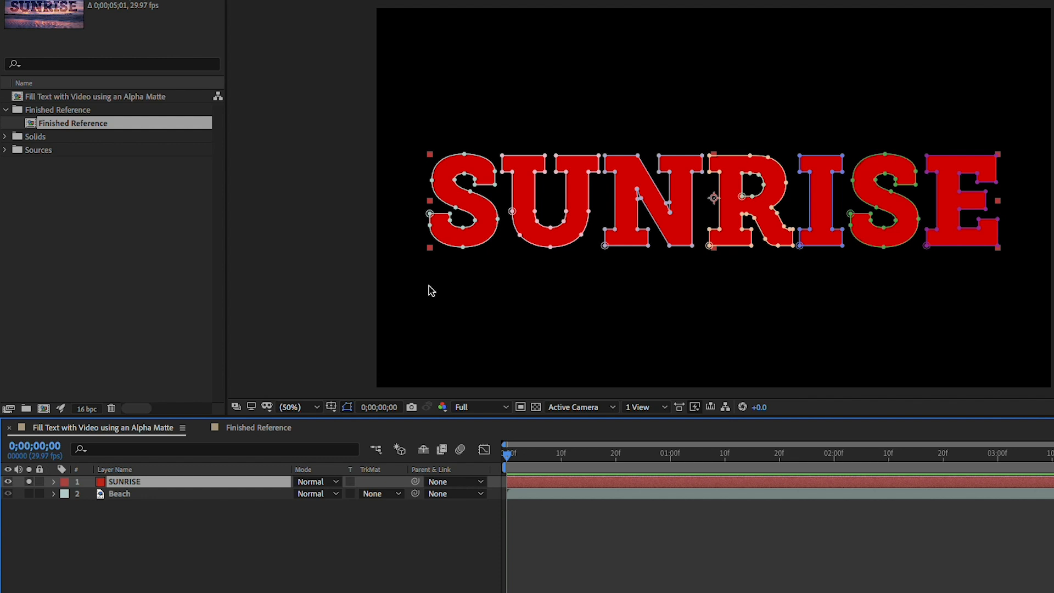
mouse_move(535, 409)
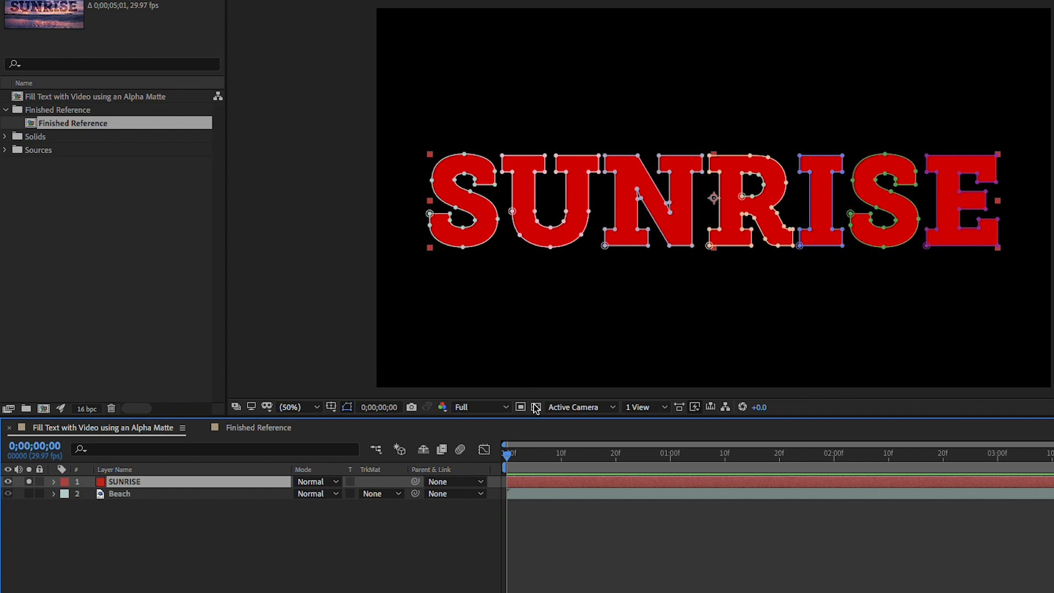
left_click(535, 407)
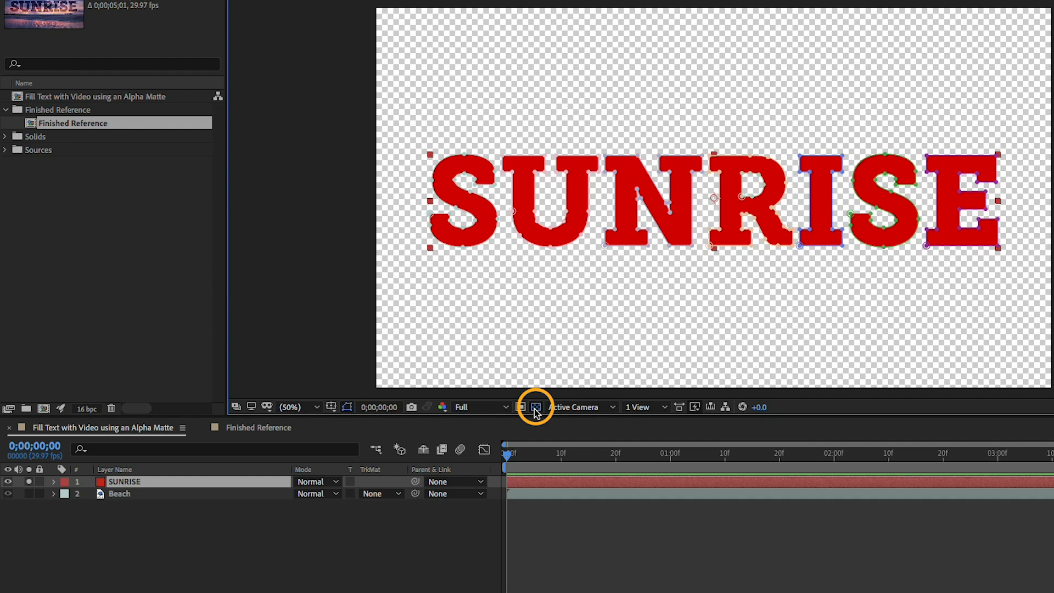
left_click(536, 406)
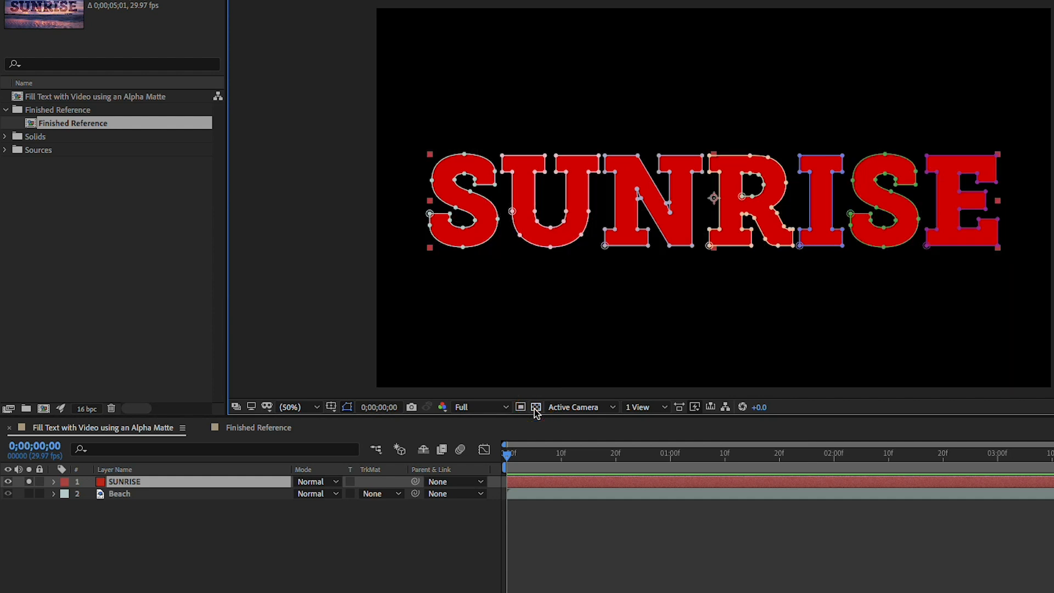
left_click(534, 406)
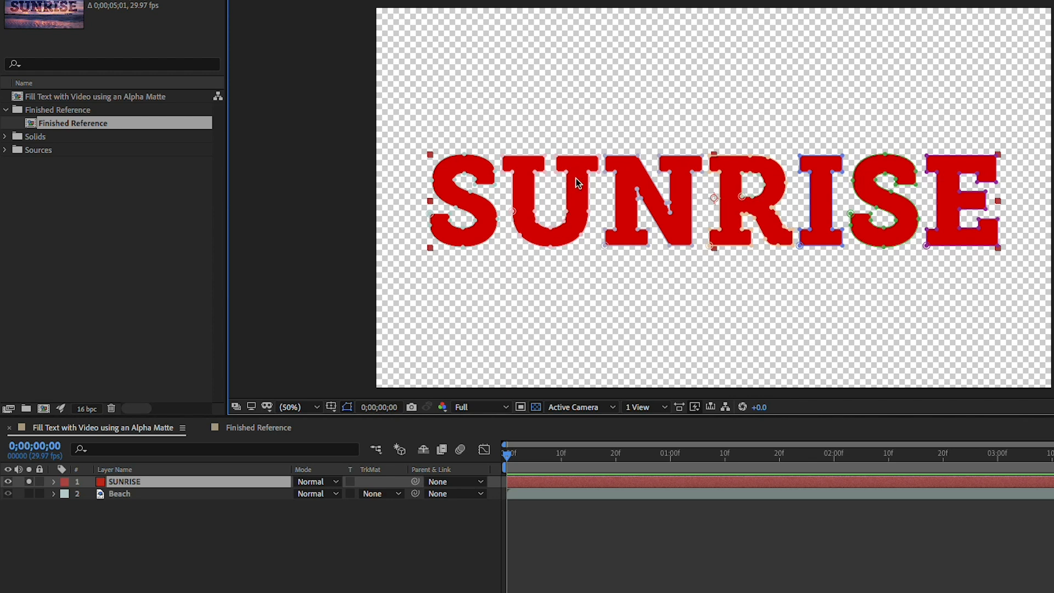
mouse_move(552, 440)
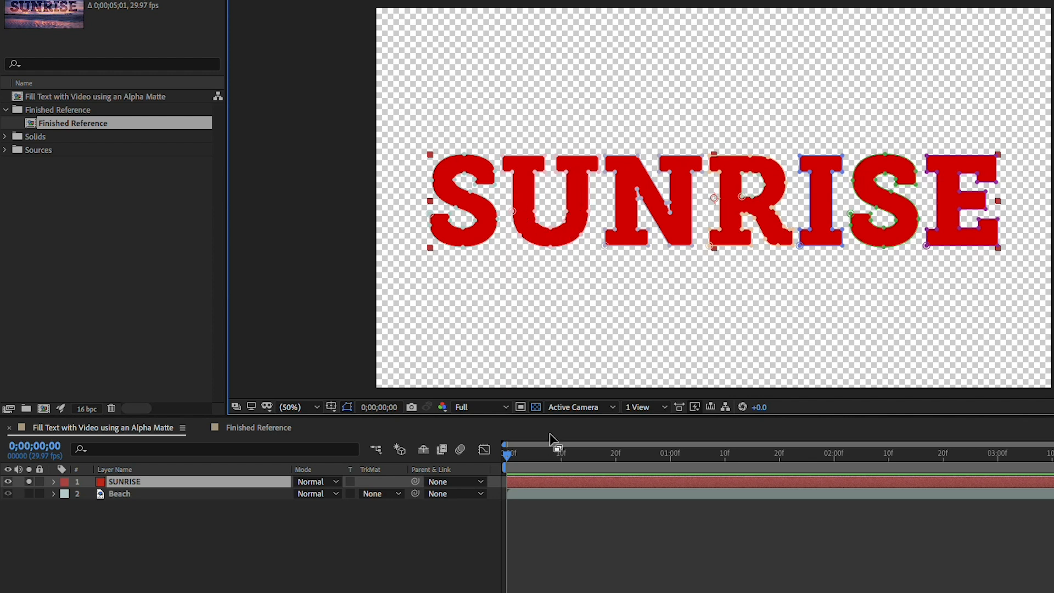
left_click(537, 406)
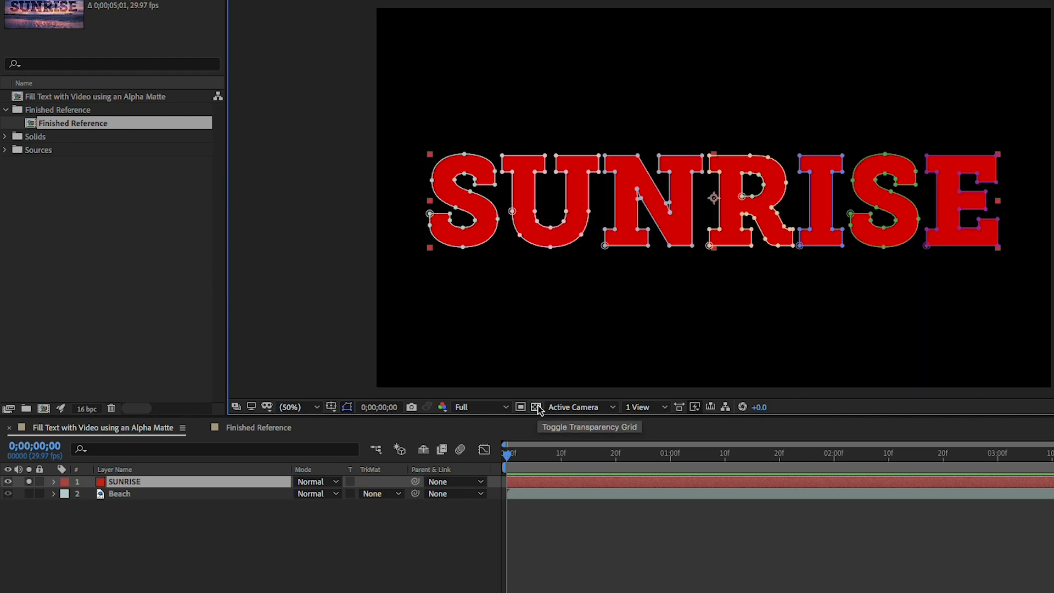
mouse_move(443, 406)
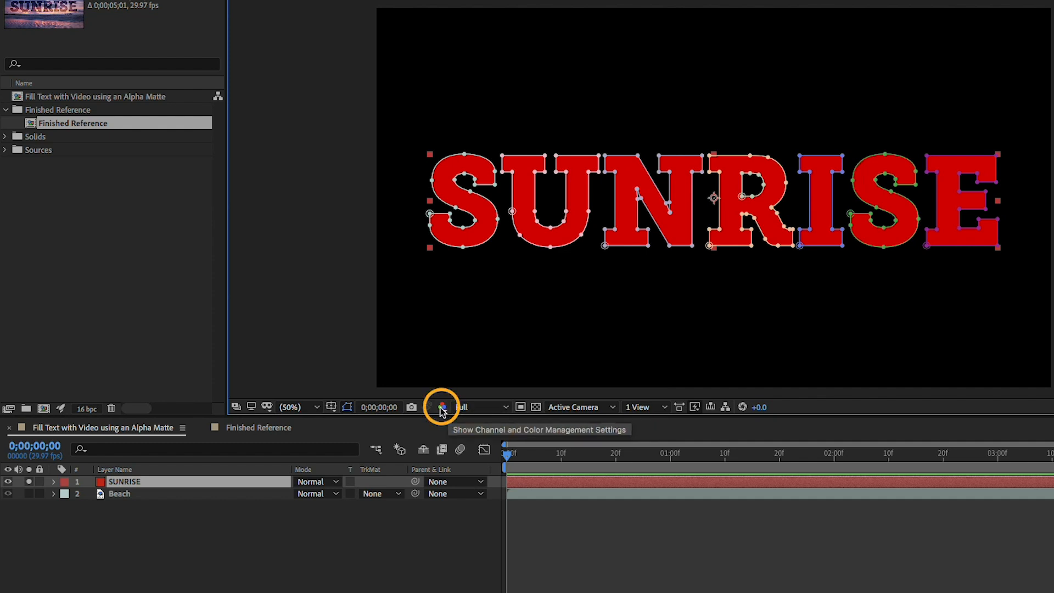
left_click(441, 406)
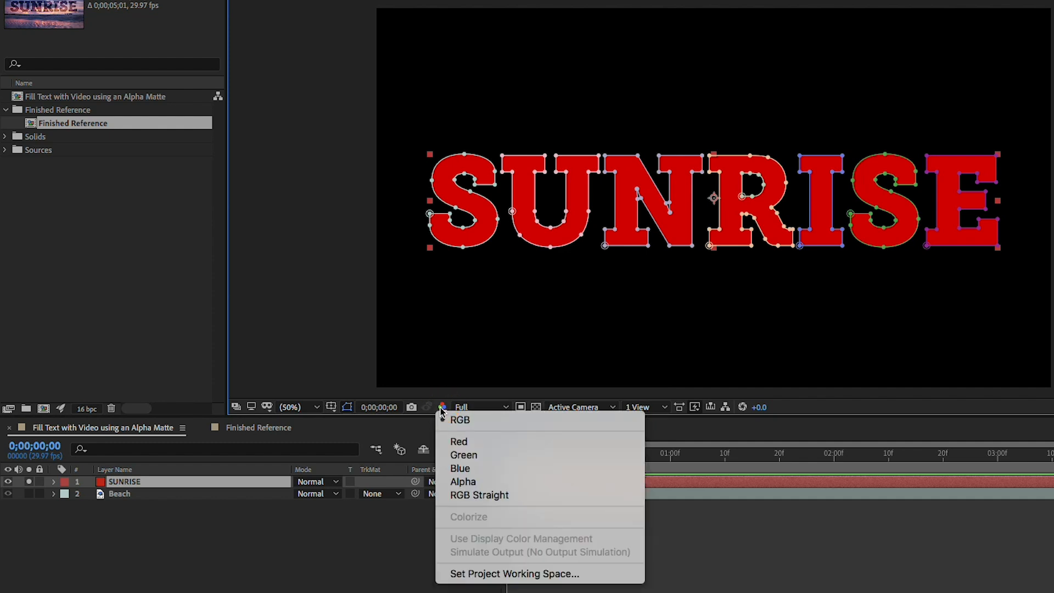
mouse_move(462, 480)
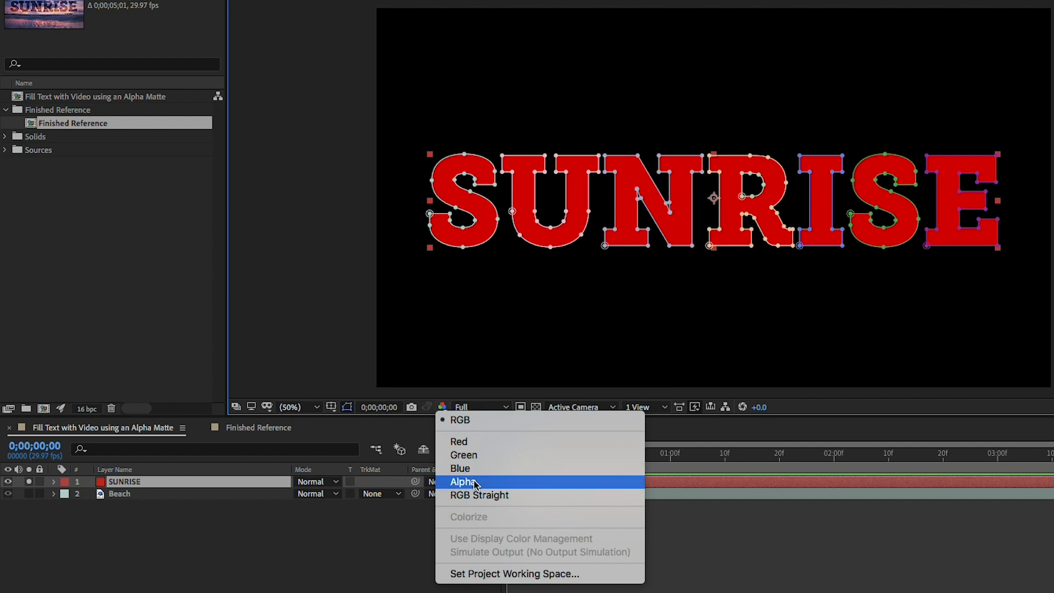
left_click(462, 482)
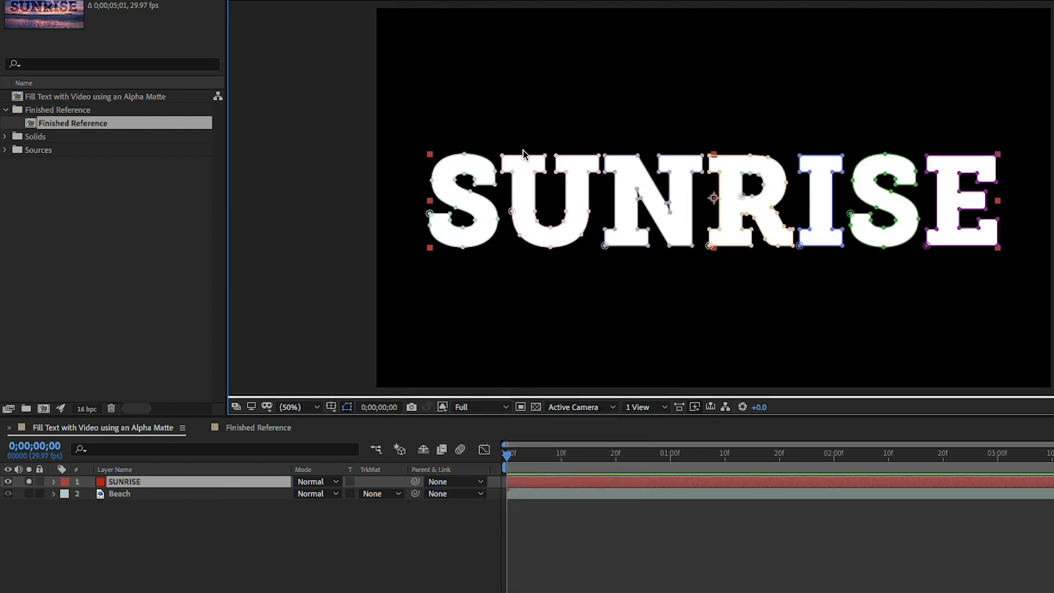
mouse_move(544, 259)
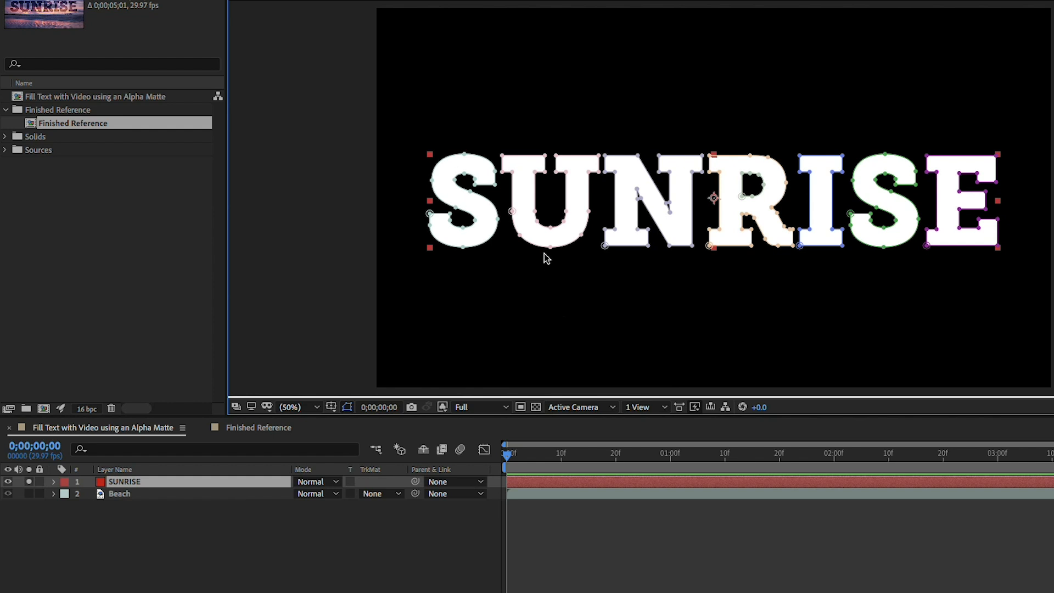
mouse_move(173, 487)
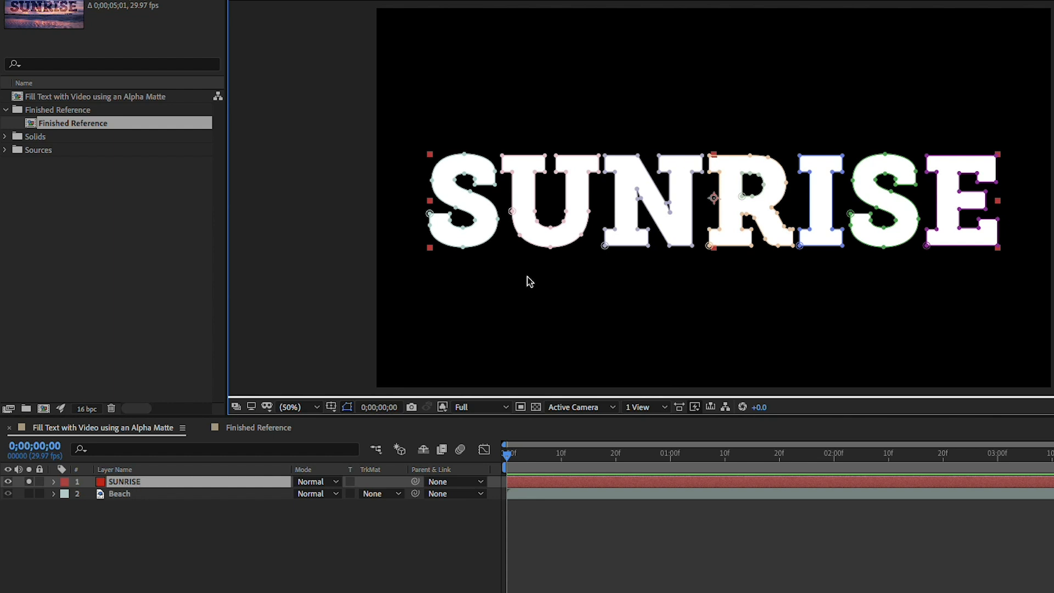
mouse_move(551, 379)
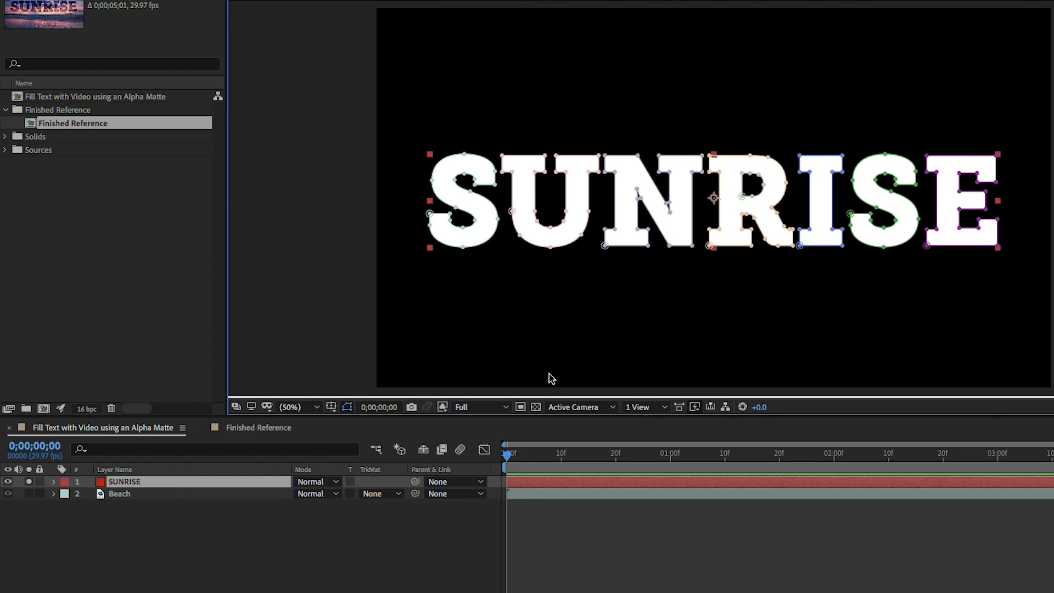
mouse_move(536, 406)
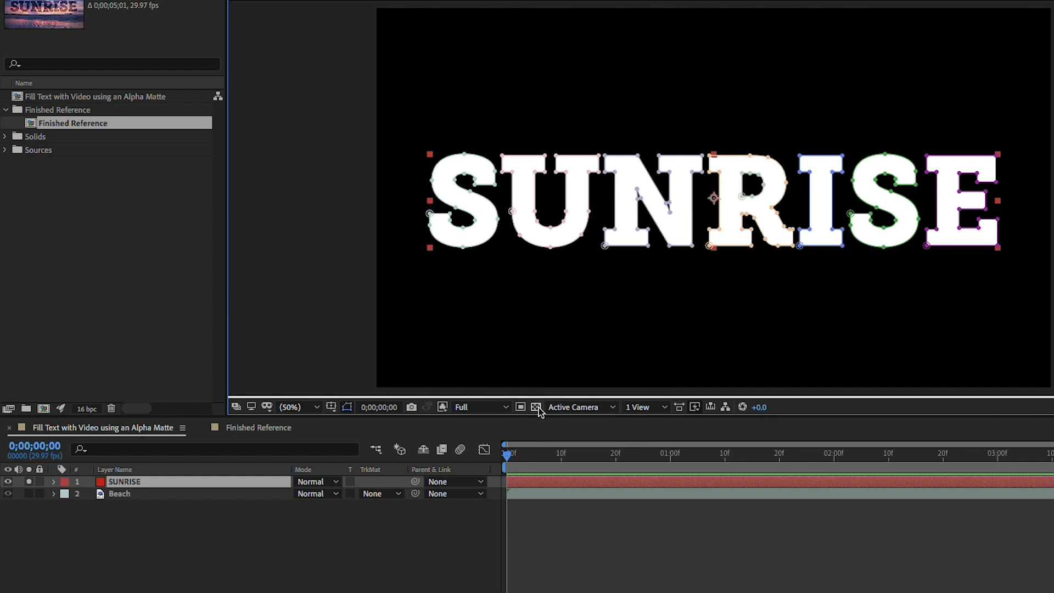
left_click(535, 406)
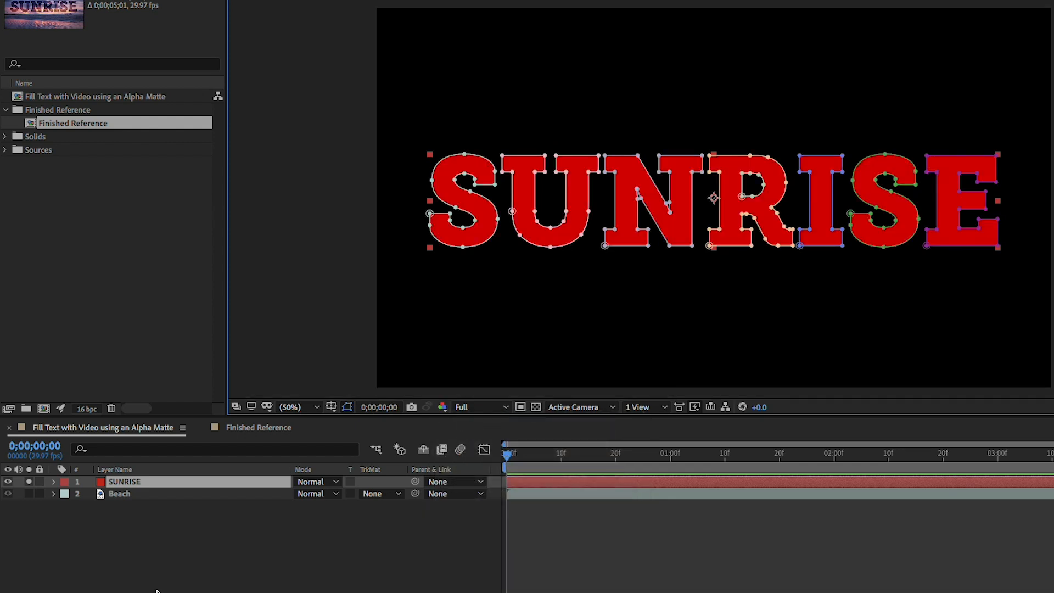
Unsolo SUNRISE, then duplicate the Beach layer as a hidden Beach 2 beneath it.
left_click(8, 492)
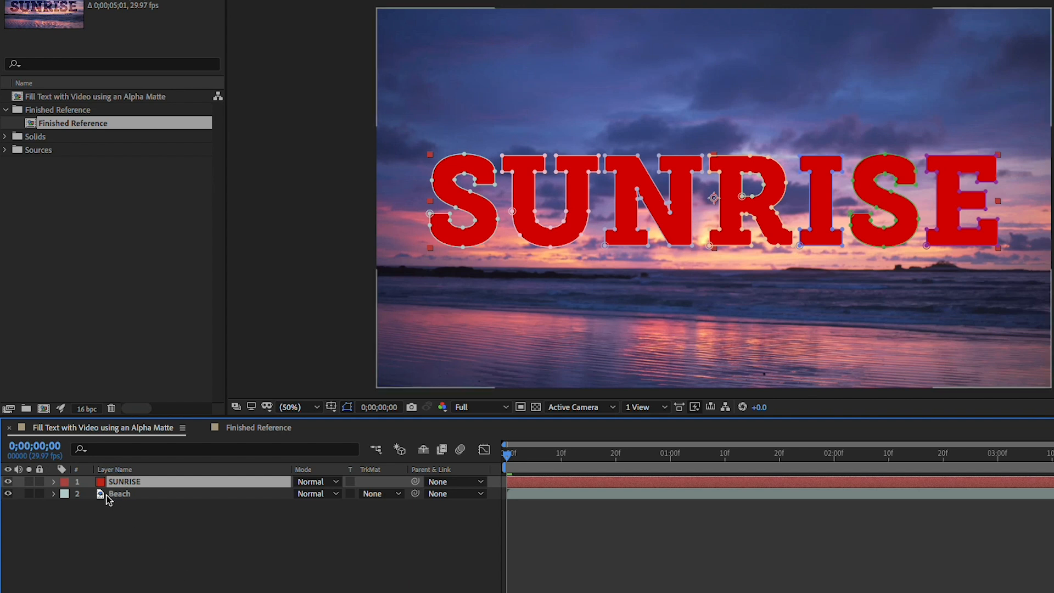
left_click(120, 493)
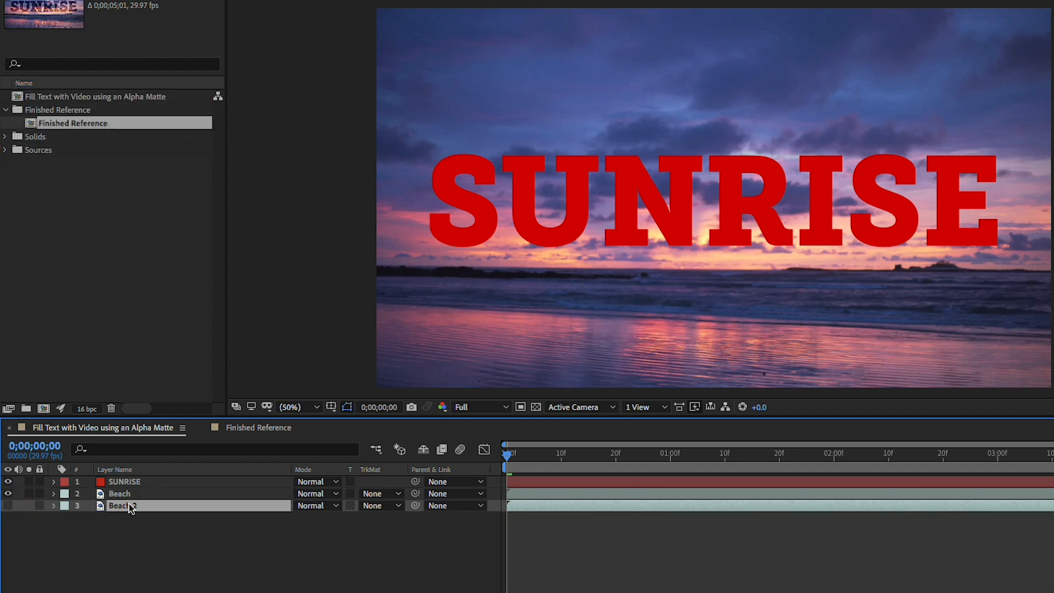
left_click(118, 493)
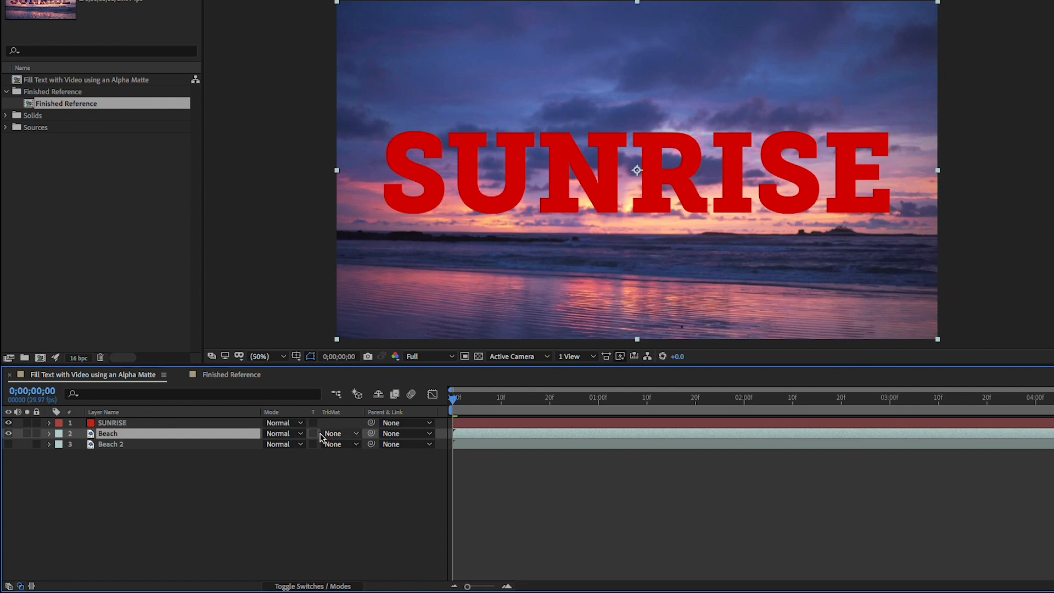
left_click(312, 585)
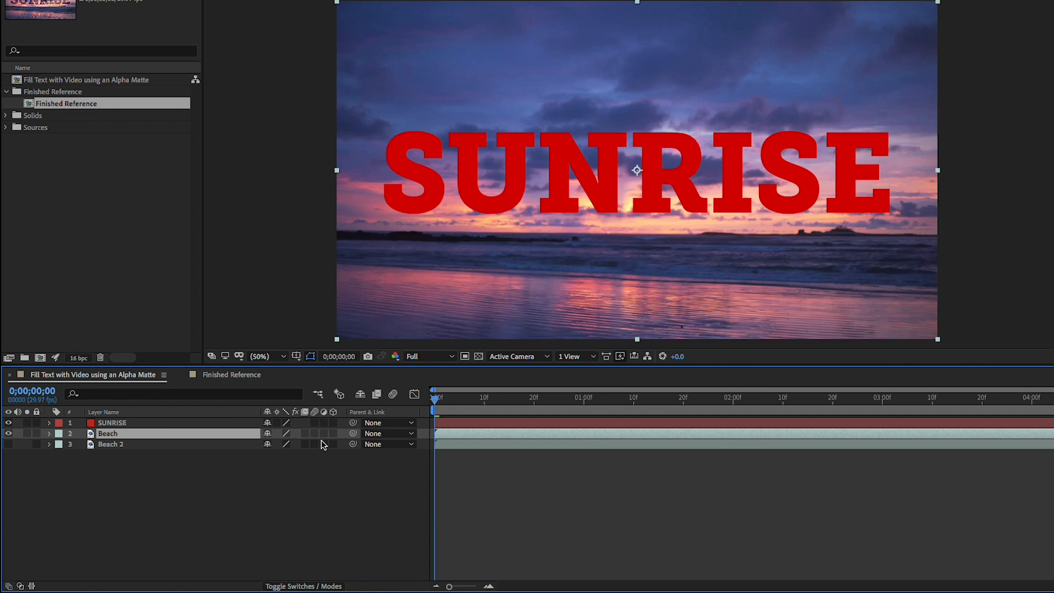
mouse_move(322, 585)
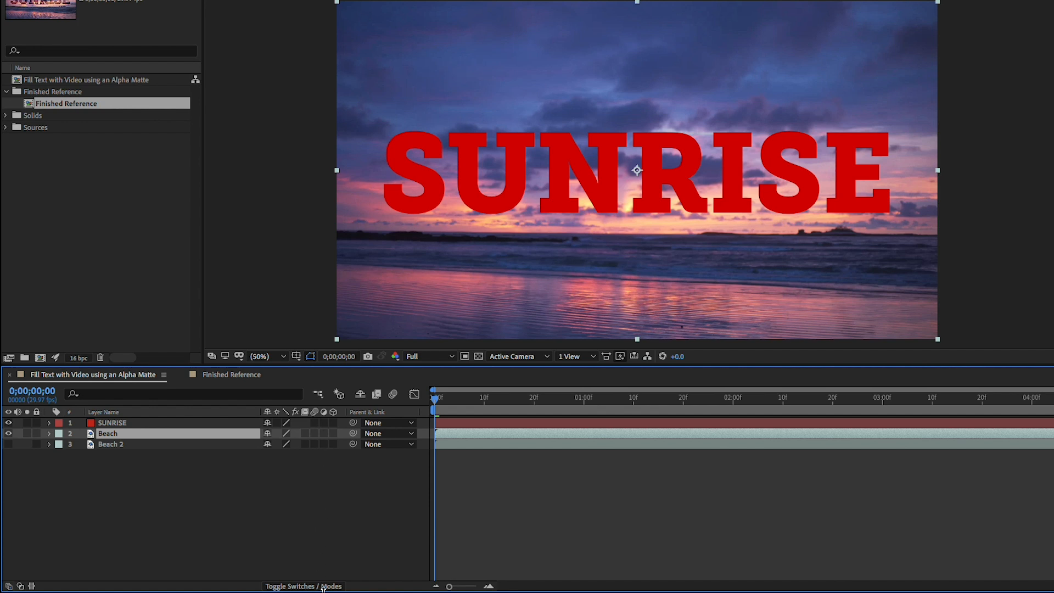
left_click(309, 585)
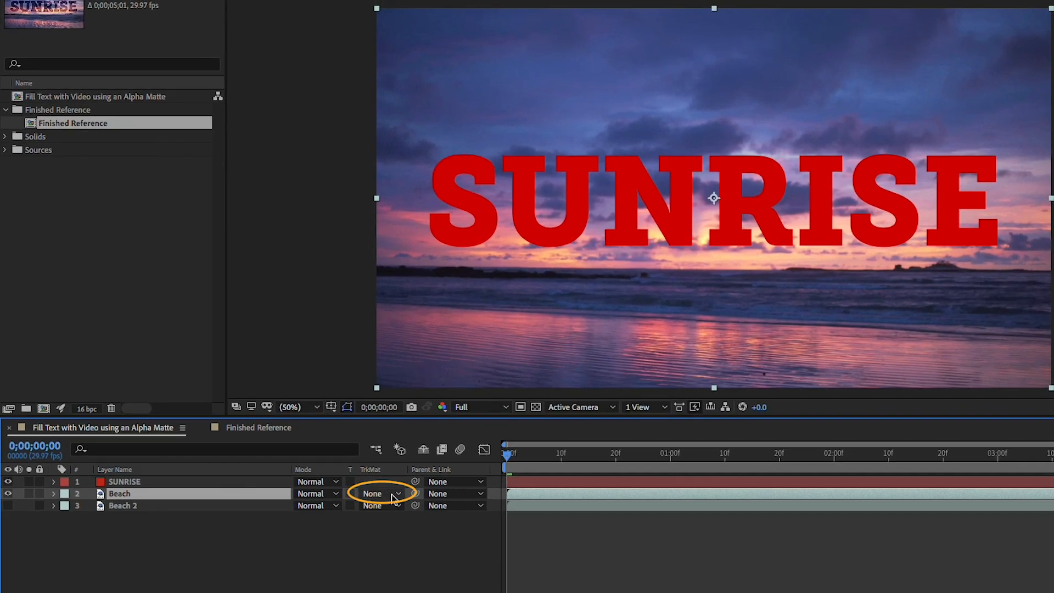
Set the Beach layer's track matte to Alpha Matte "SUNRISE" so the letters show the video.
left_click(380, 493)
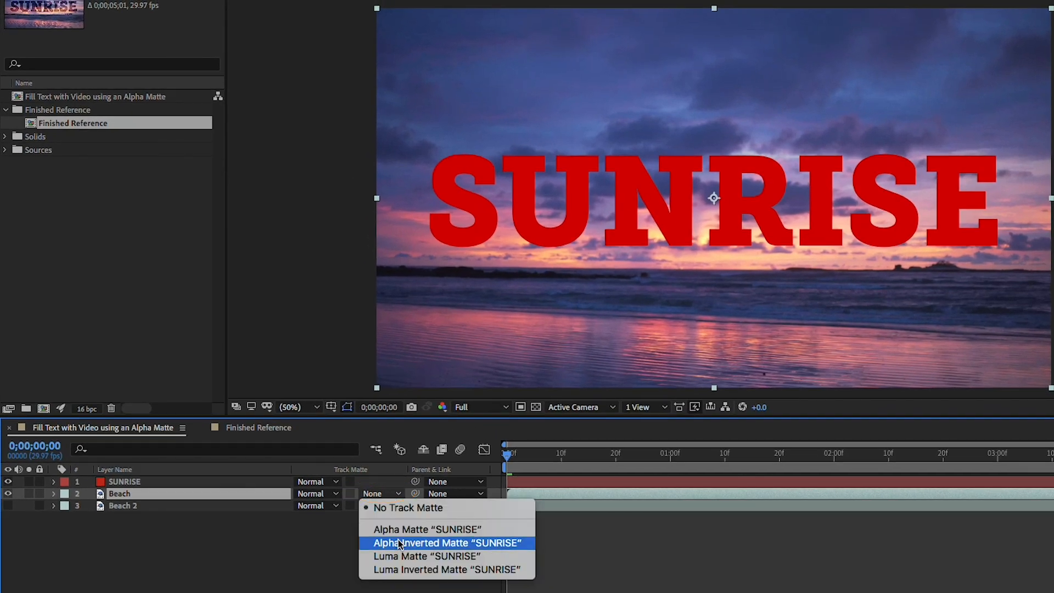
left_click(426, 529)
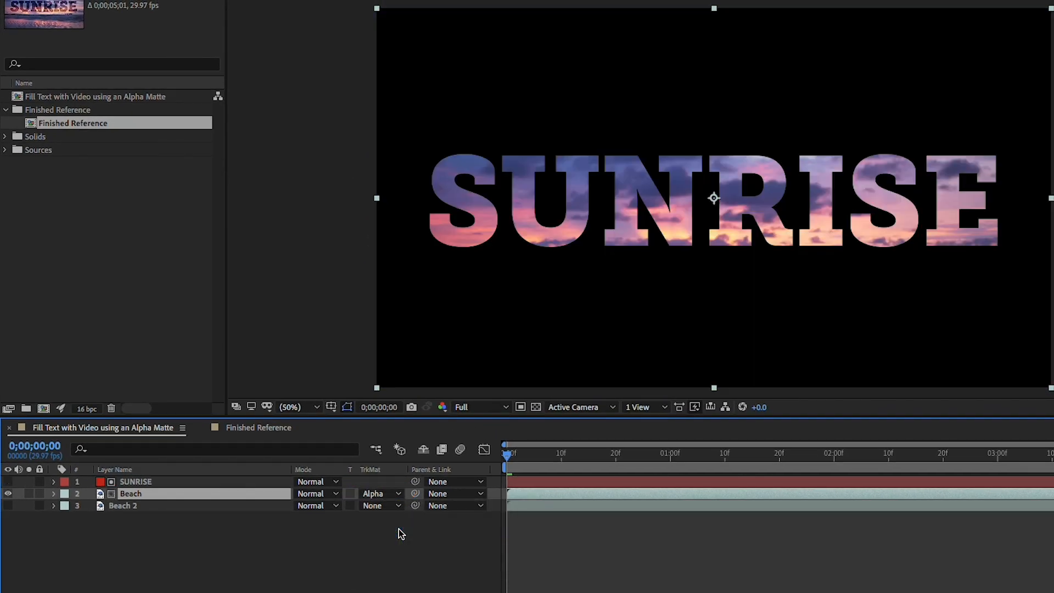
left_click(135, 481)
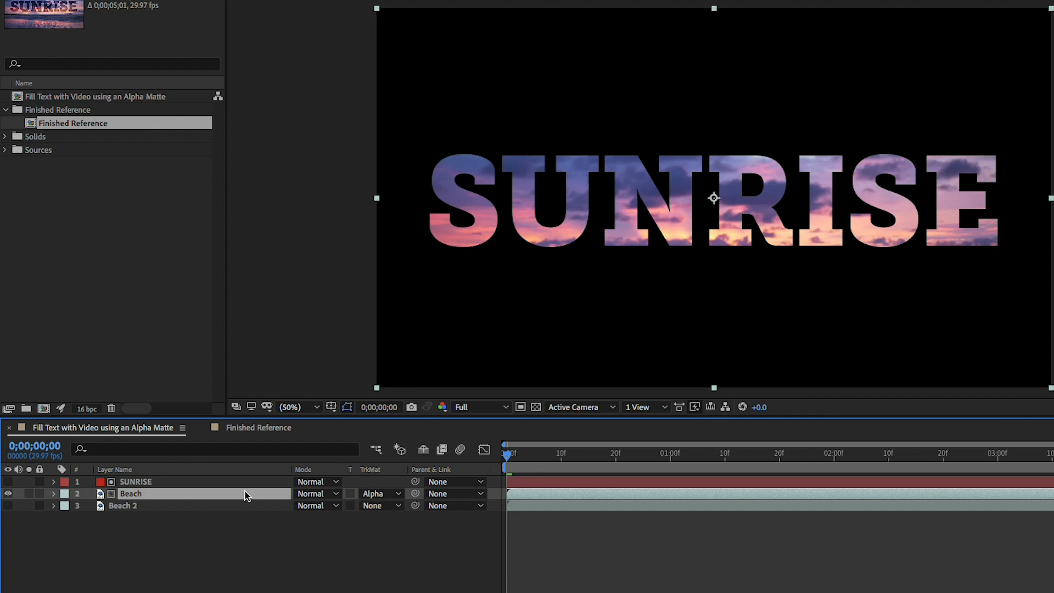
mouse_move(47, 514)
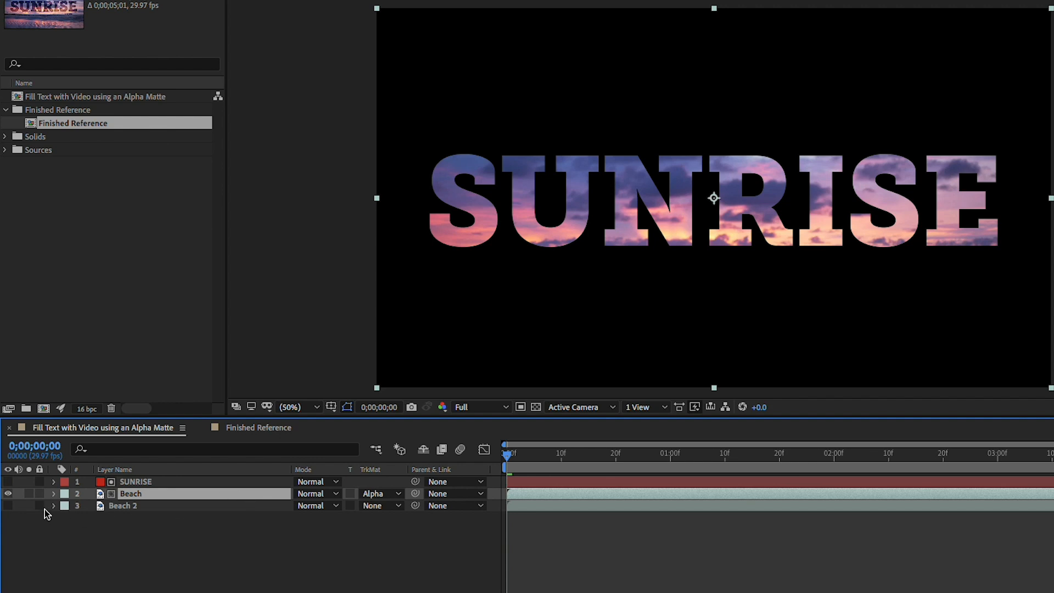
Switch on Beach 2's visibility so beach footage fills the frame behind the matted letters.
left_click(8, 493)
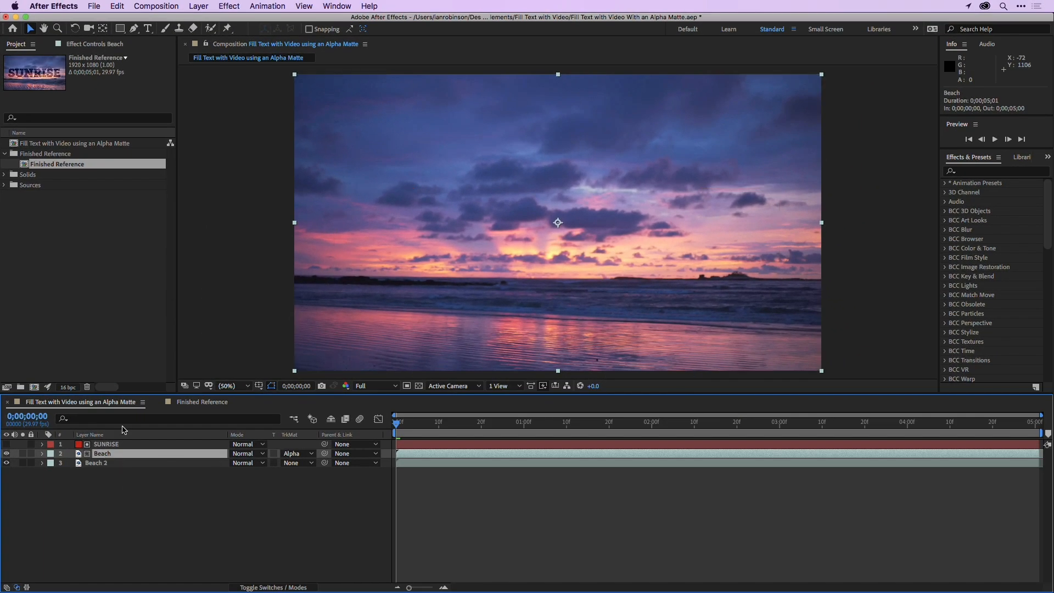
Apply Fast Box Blur to the Beach layer and raise its Blur Radius to 26.
left_click(995, 172)
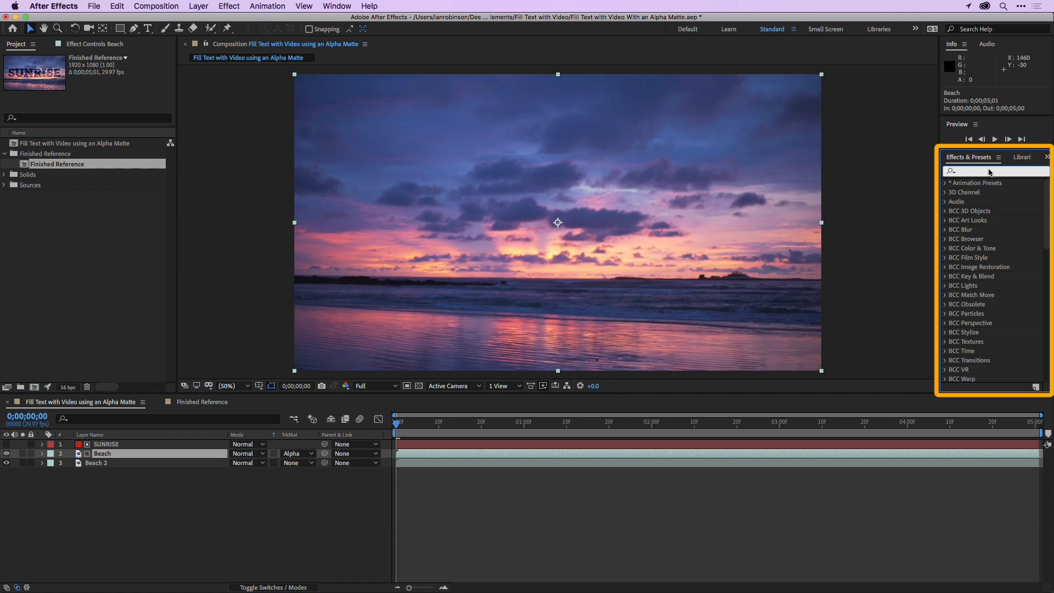
type("fast box")
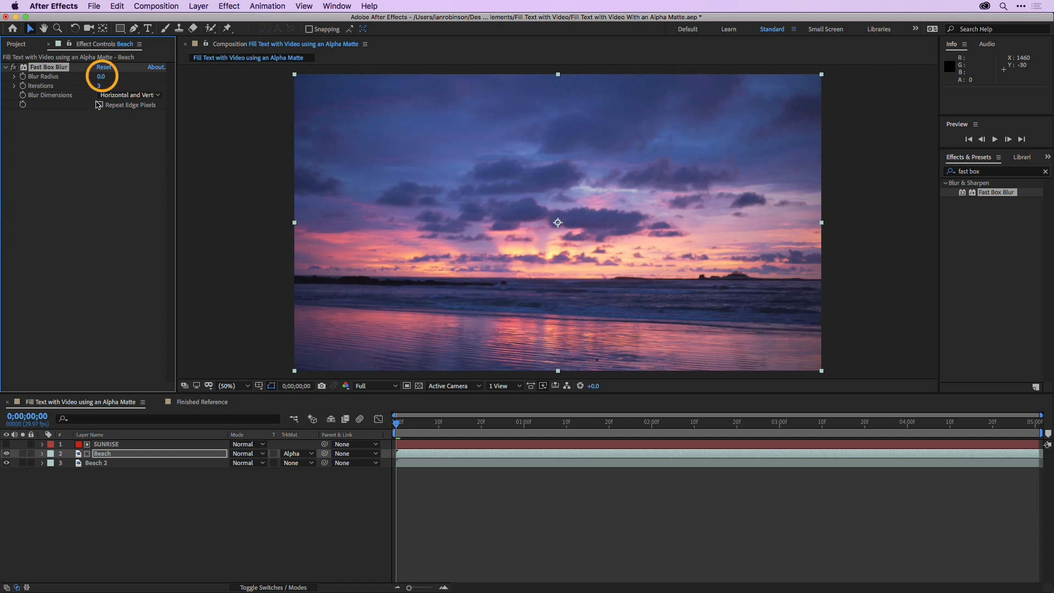
left_click_drag(101, 76, 108, 76)
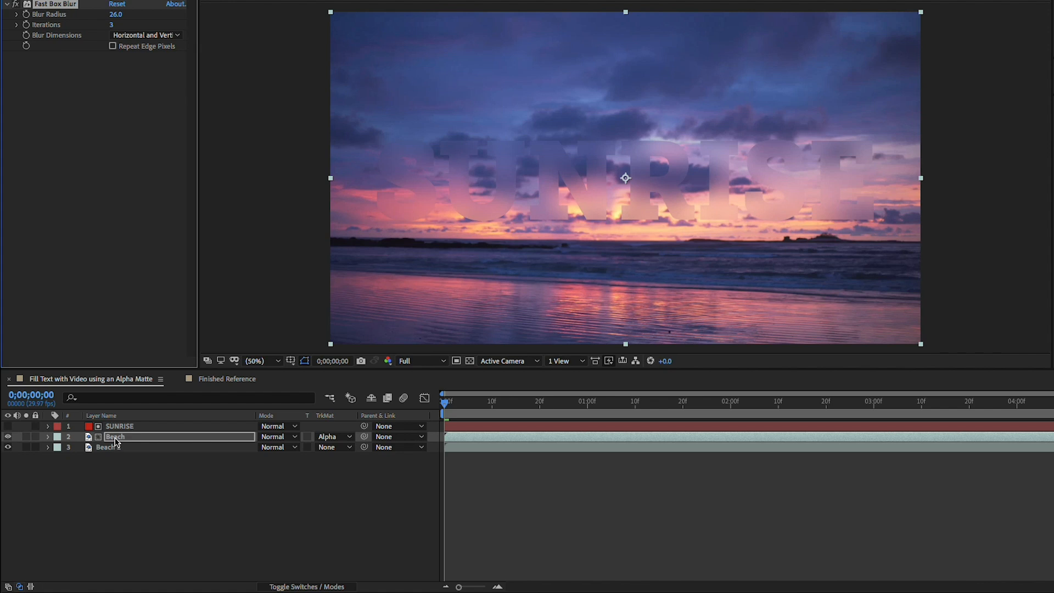
Add an Inner Shadow layer style to Beach and set its Size to 56.
right_click(114, 436)
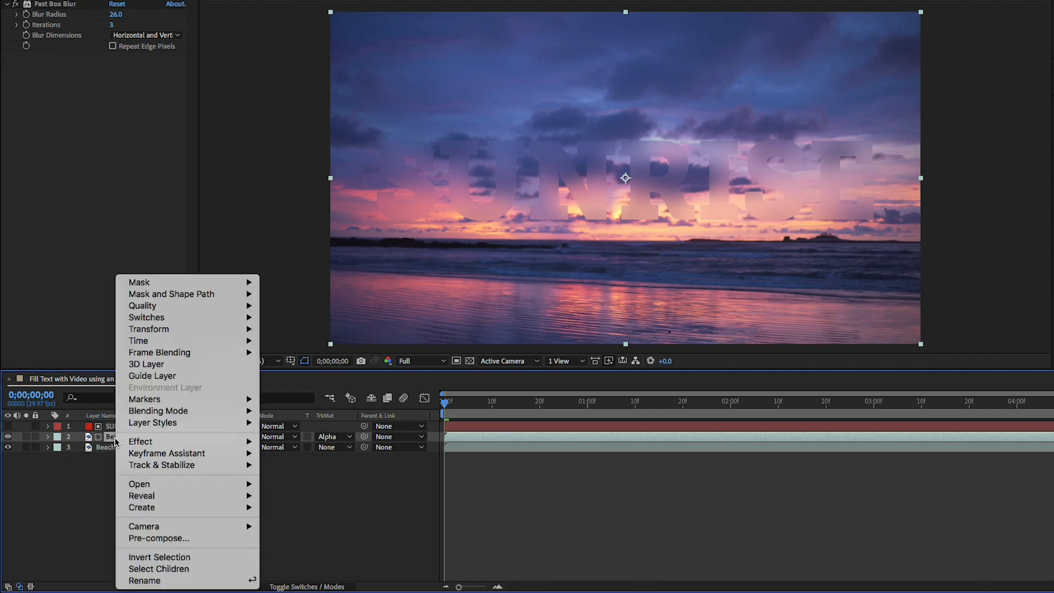
mouse_move(152, 422)
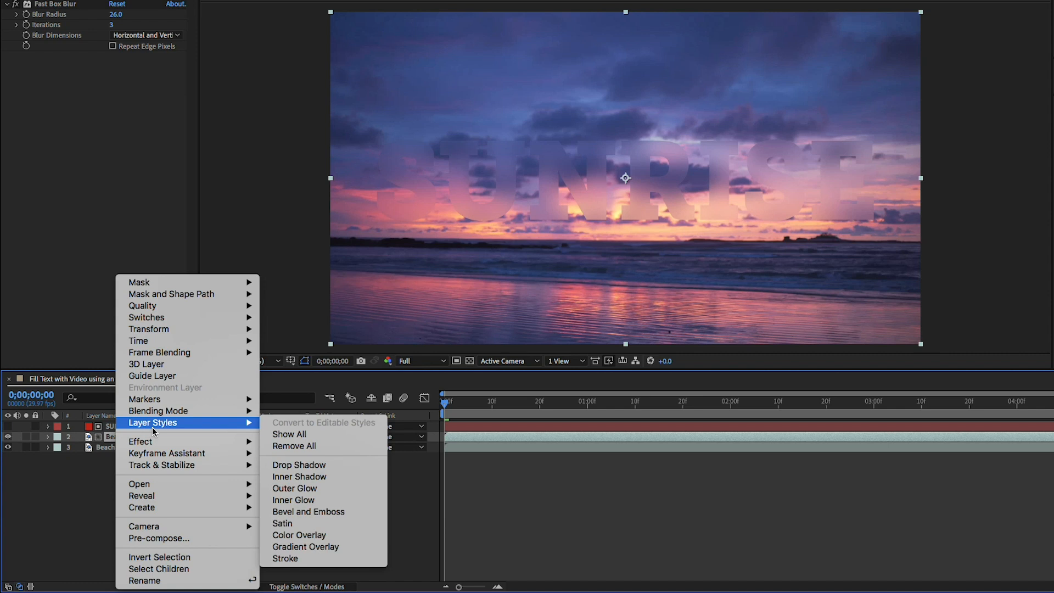
mouse_move(298, 475)
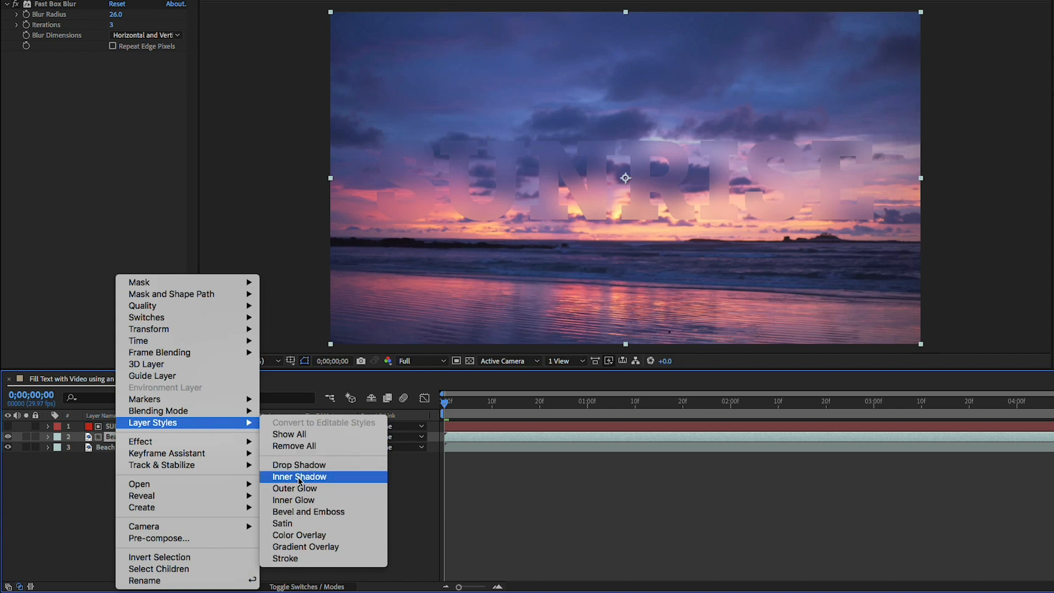
left_click(299, 476)
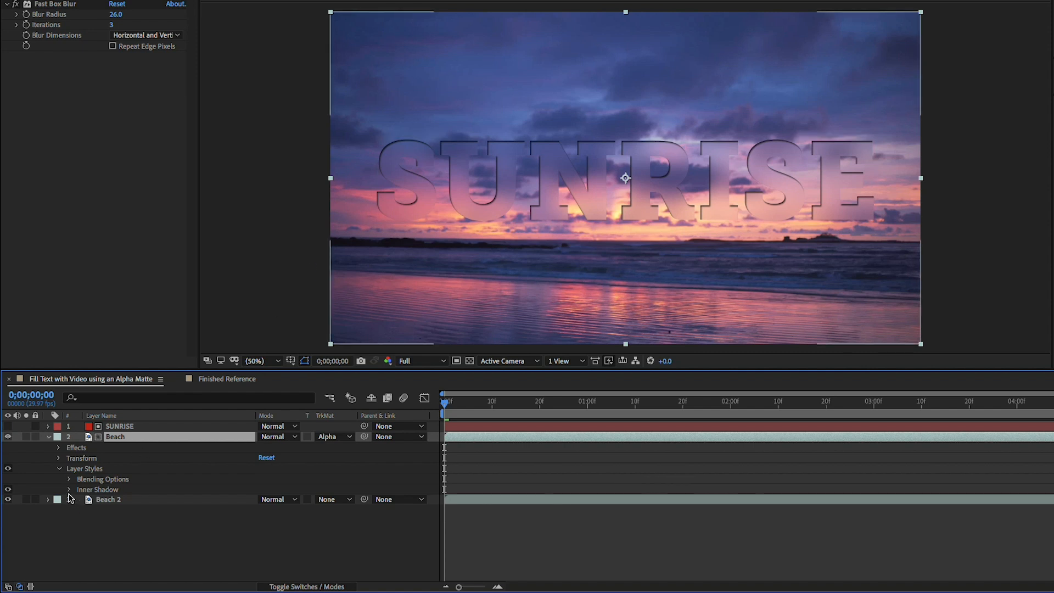
left_click(70, 490)
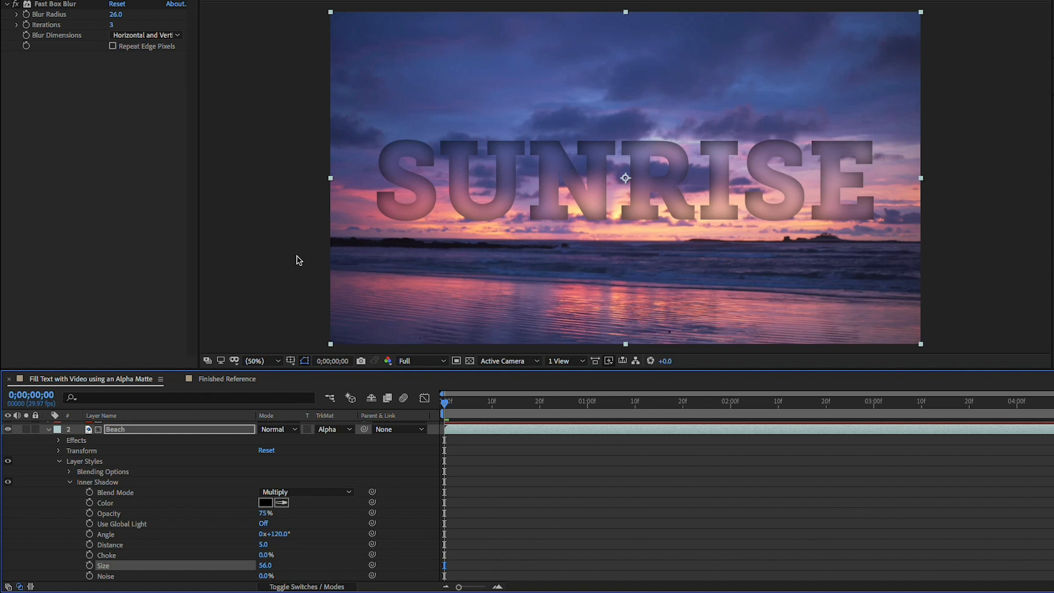
Reduce the Beach layer's Fast Box Blur radius to 5.0.
double_click(116, 15)
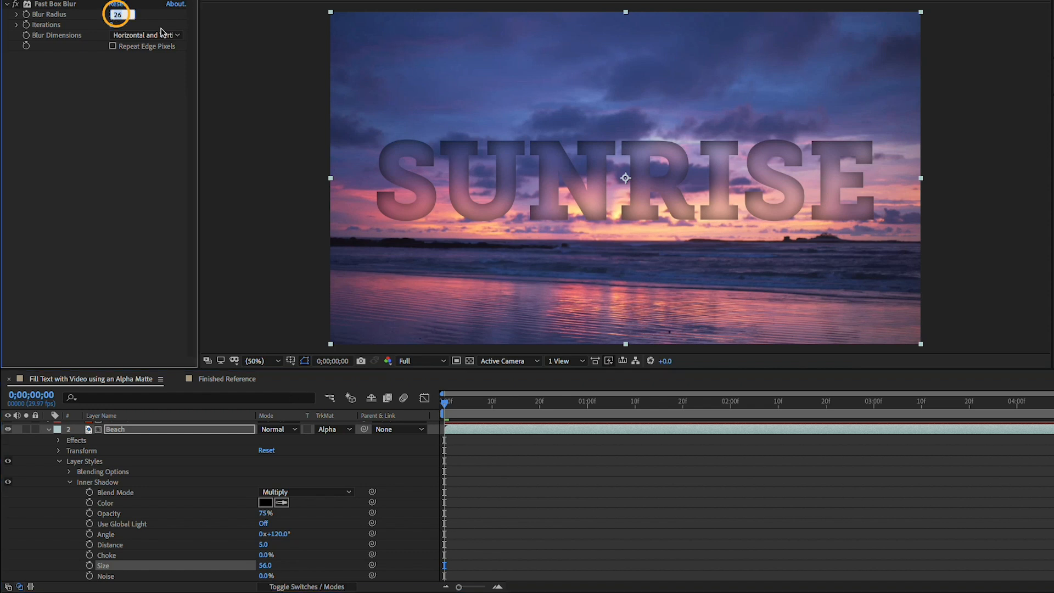
type("5.0")
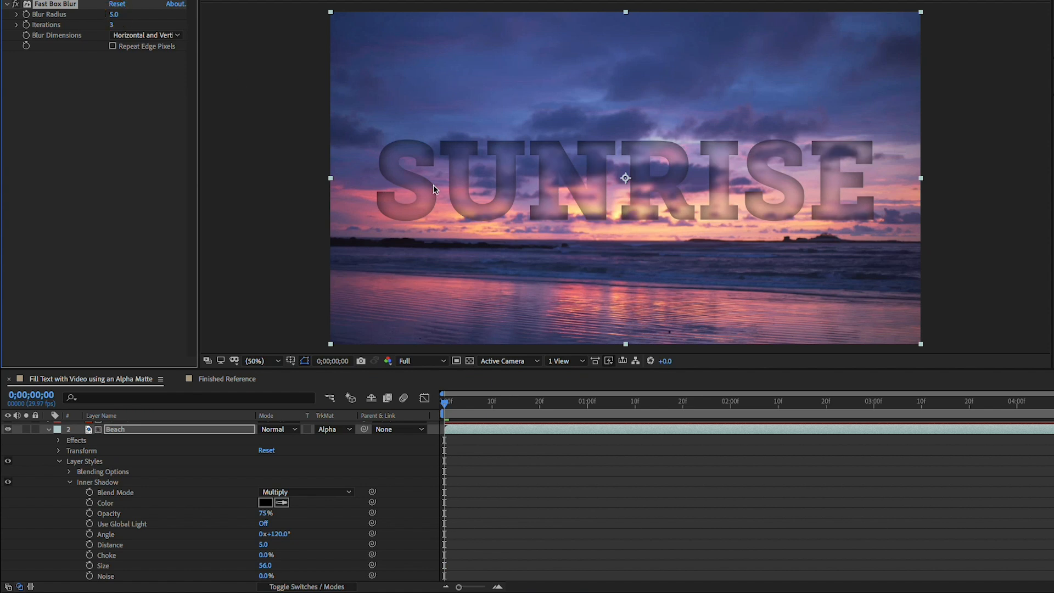
mouse_move(554, 147)
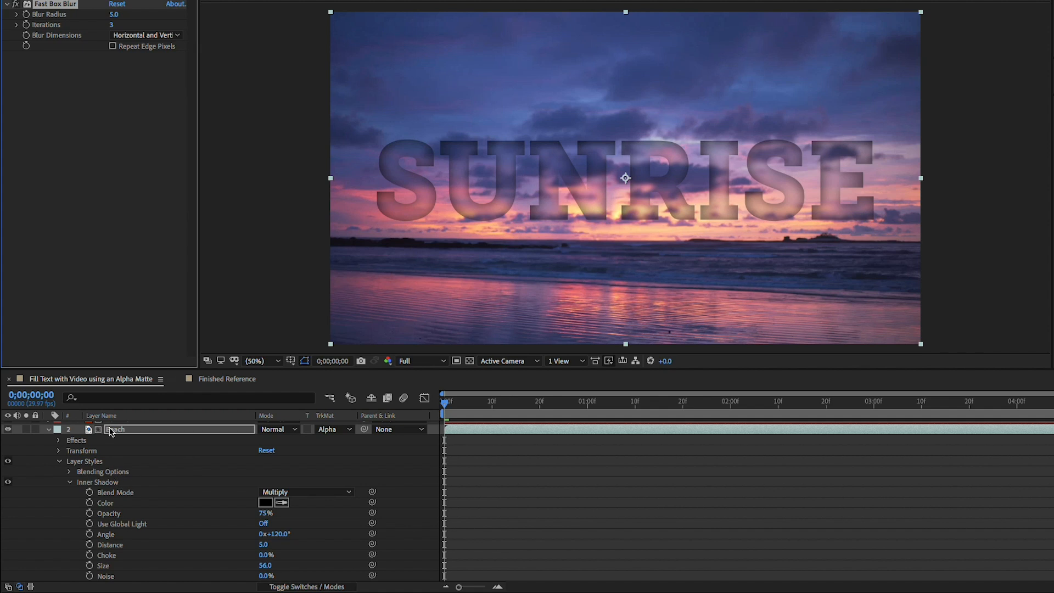
Add an Outer Glow layer style to Beach and lower its opacity to 20%.
right_click(111, 429)
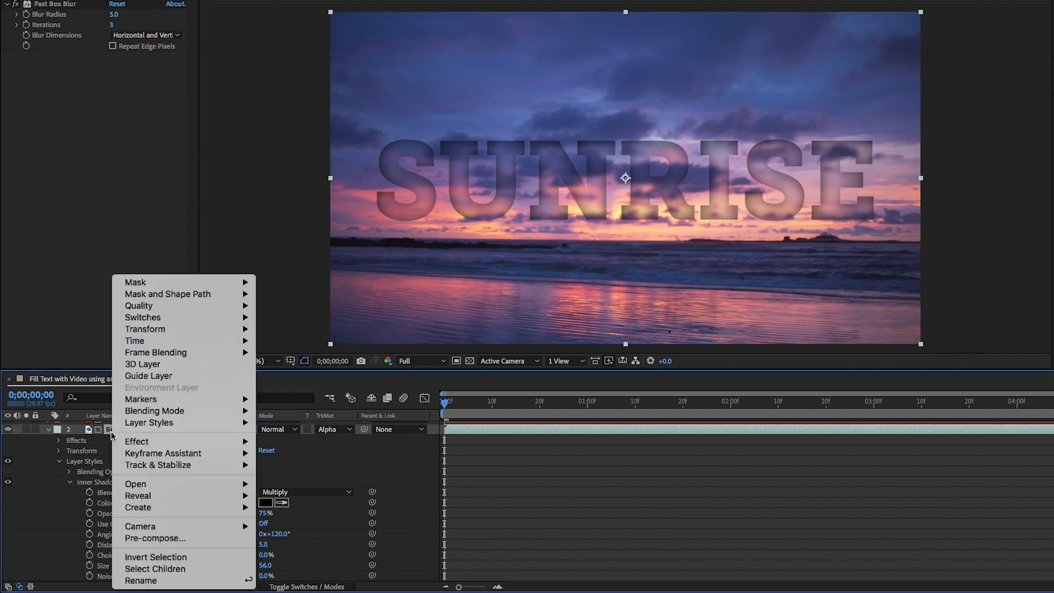
mouse_move(149, 421)
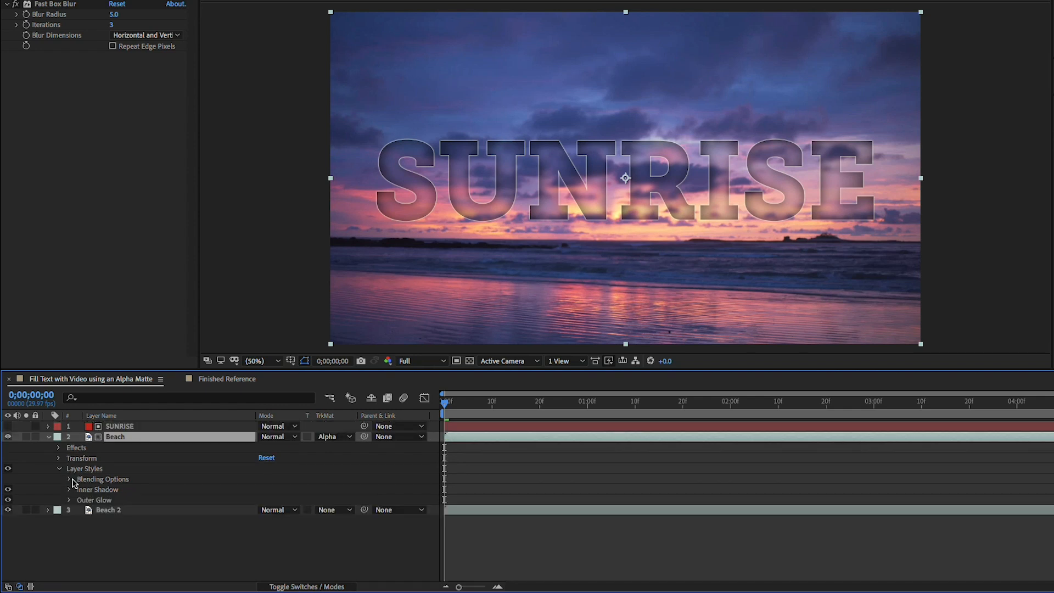
left_click(68, 500)
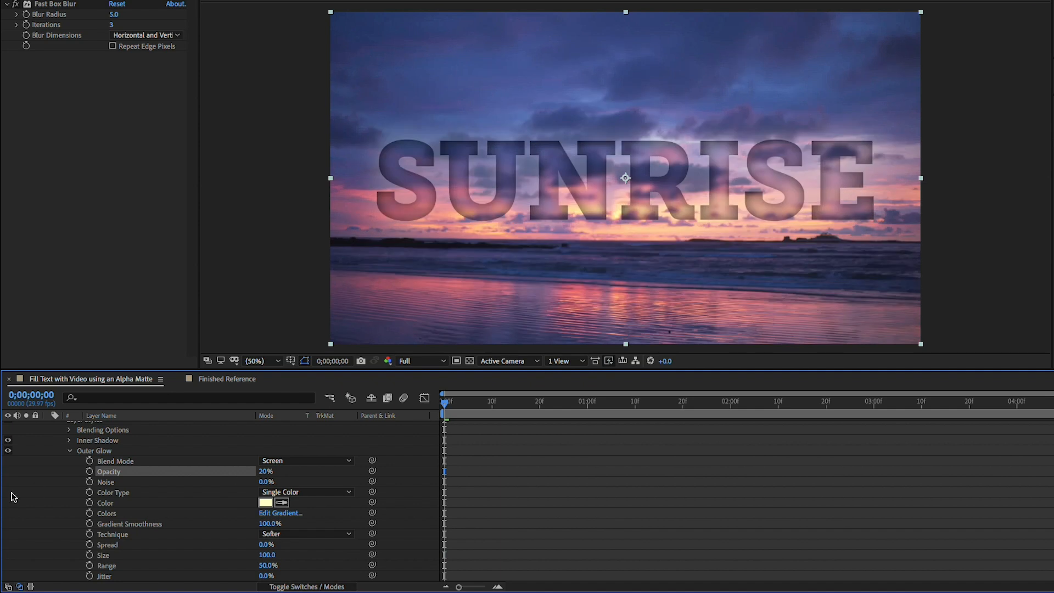
mouse_move(460, 412)
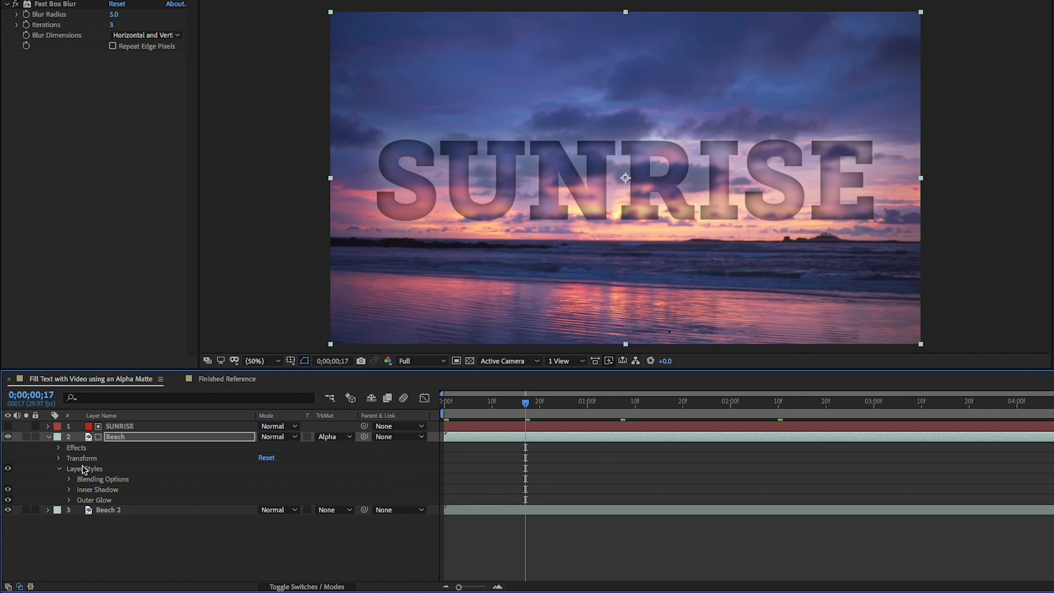
Reselect the Beach layer and reopen its Track Matte choices with SUNRISE's alpha matte applied.
left_click(333, 435)
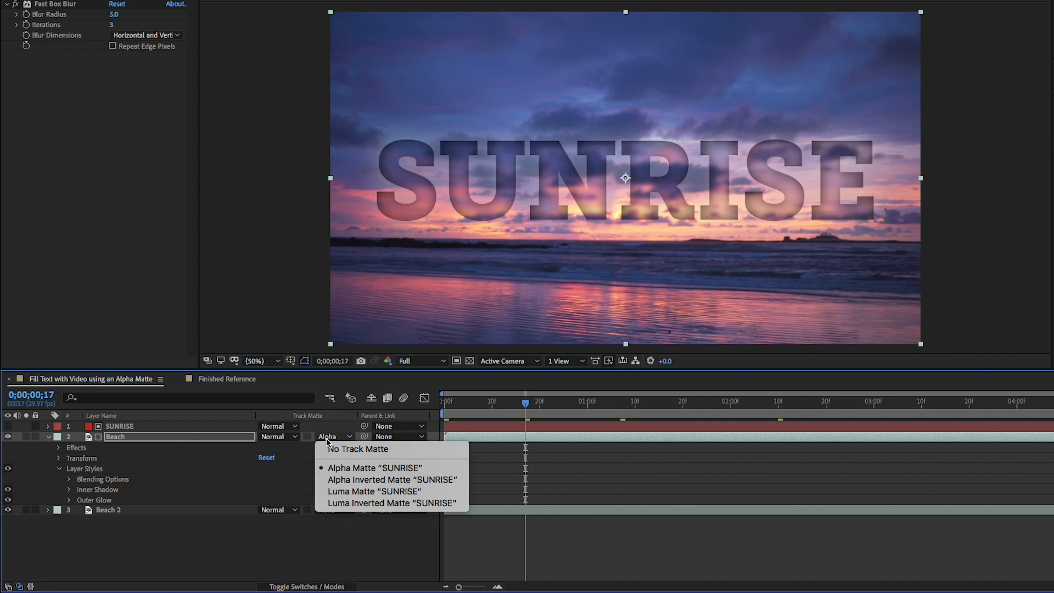
left_click(373, 468)
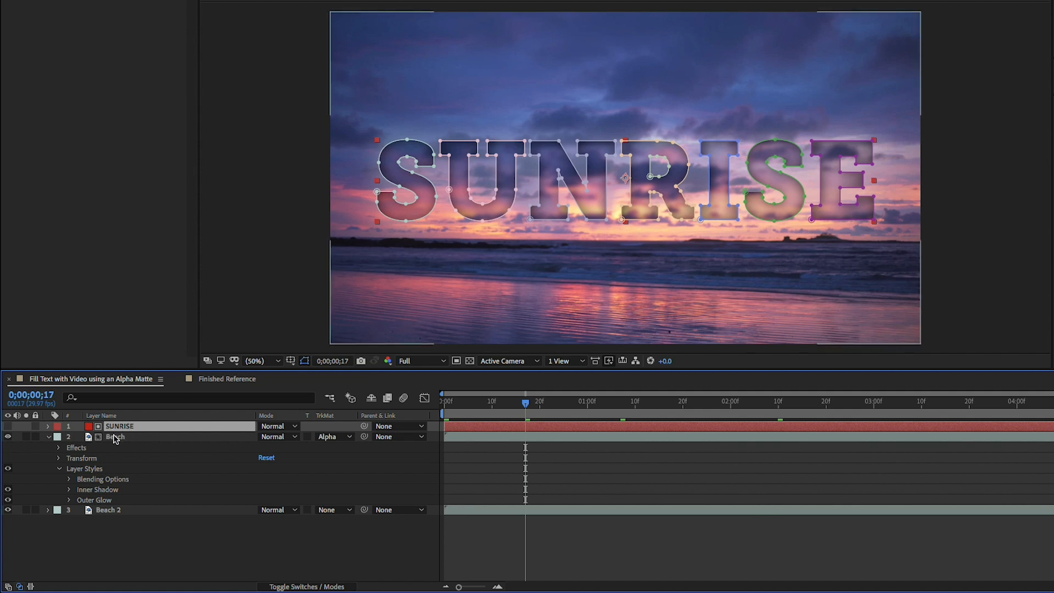
left_click(115, 436)
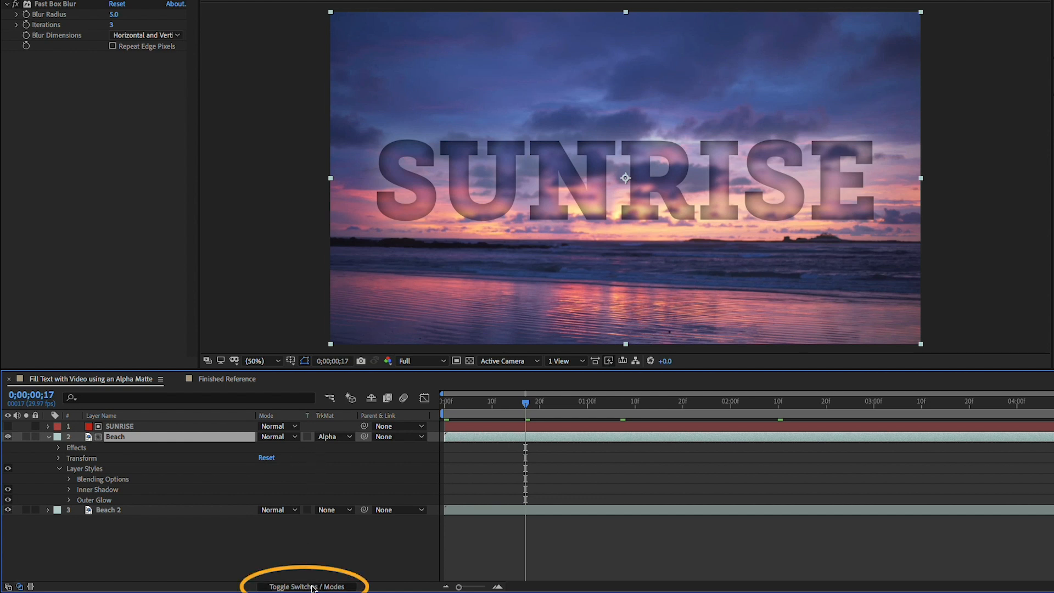
left_click(332, 435)
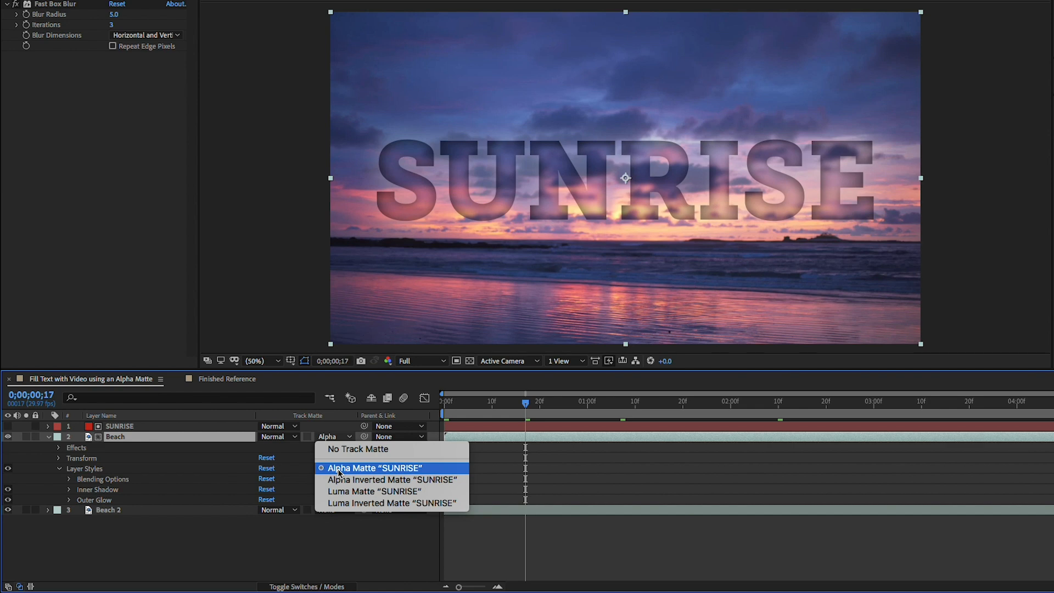
mouse_move(392, 480)
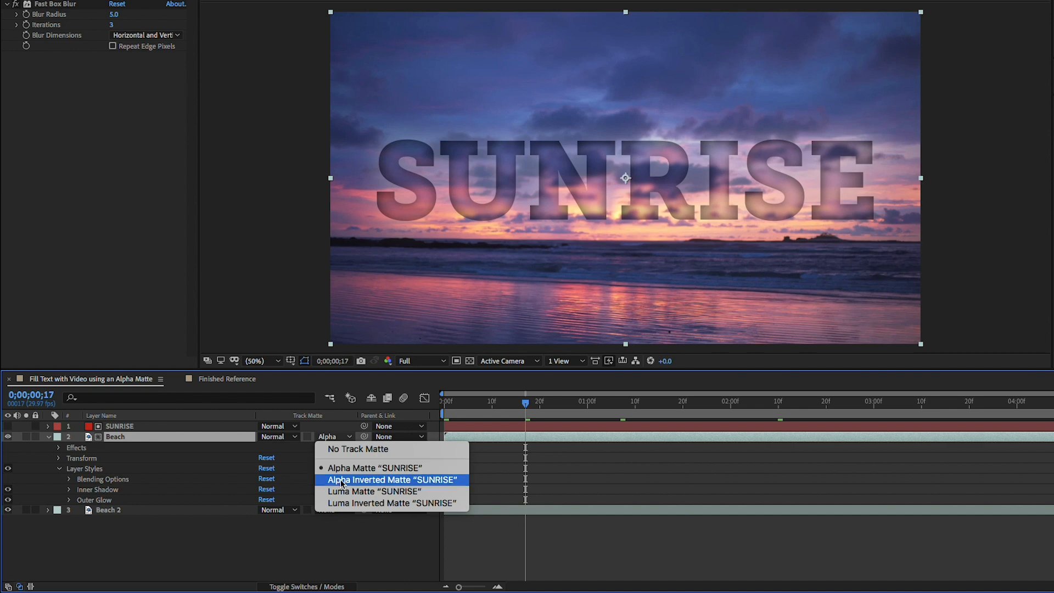
Preview Alpha Inverted Matte "SUNRISE" on Beach, then restore Alpha Matte "SUNRISE".
left_click(391, 479)
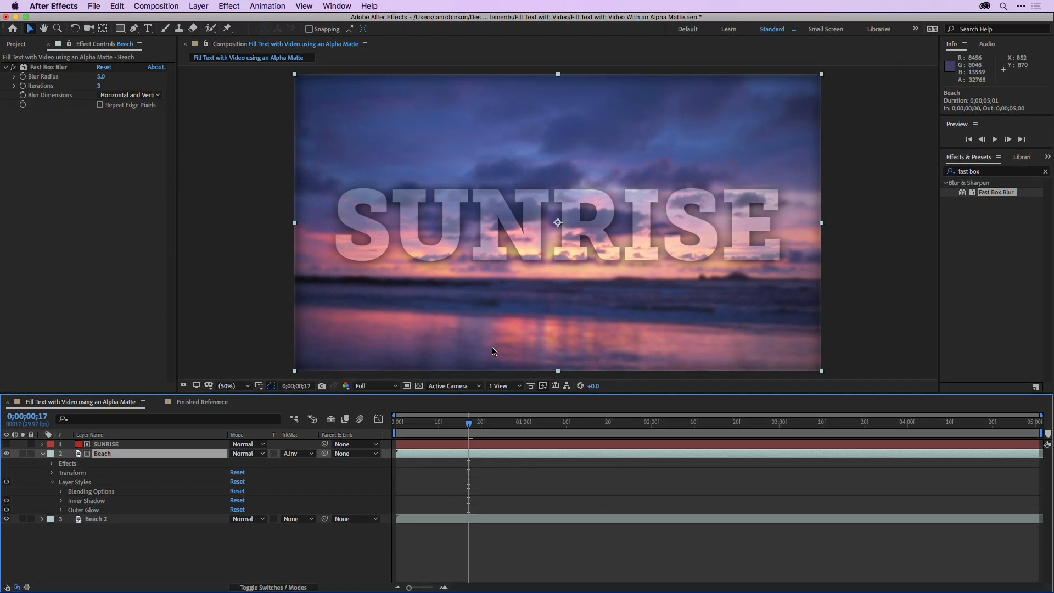
mouse_move(446, 253)
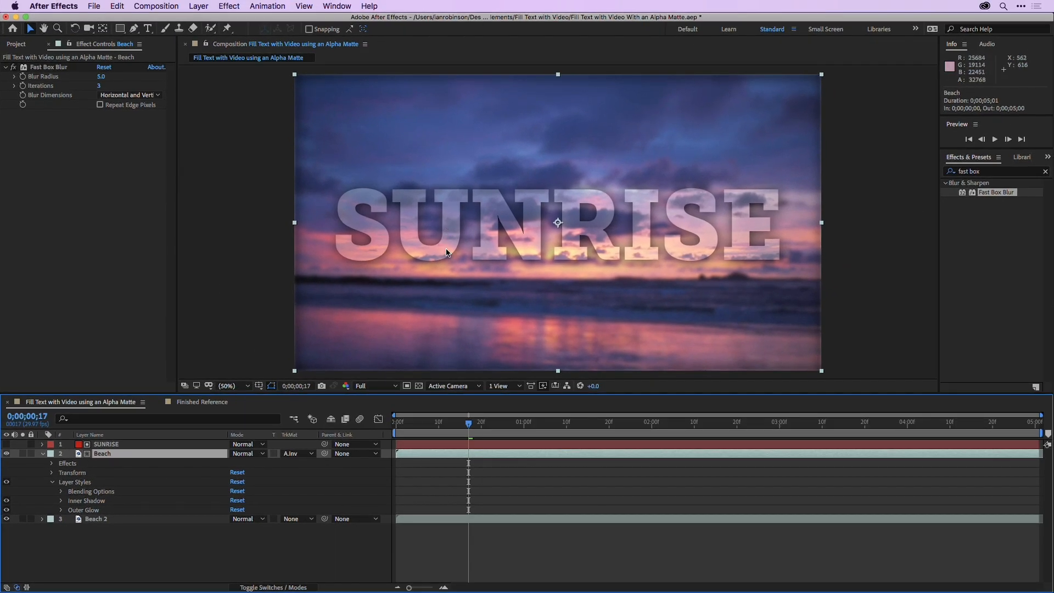
mouse_move(477, 284)
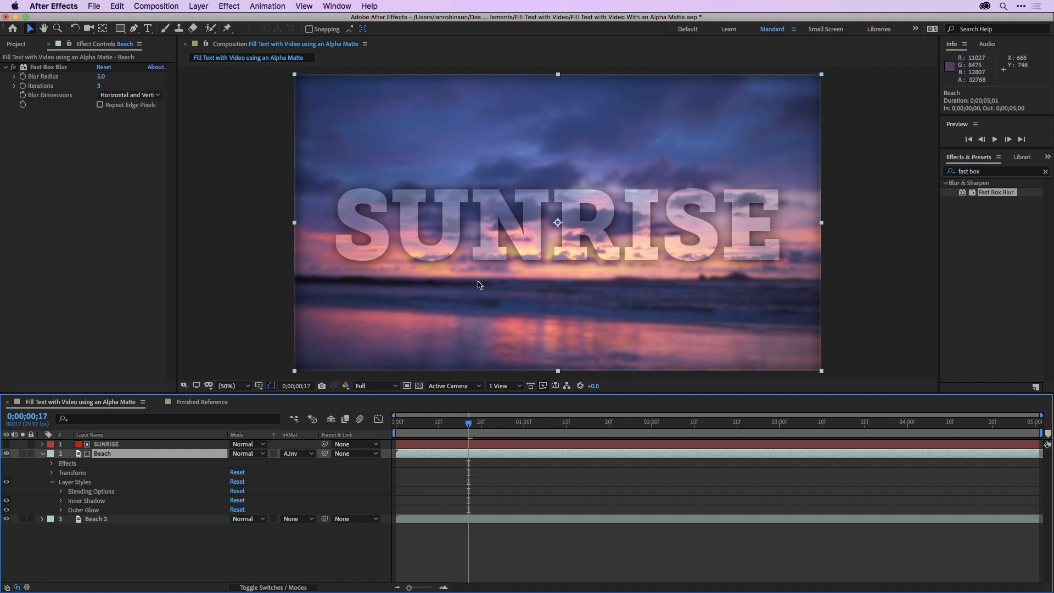
left_click(297, 453)
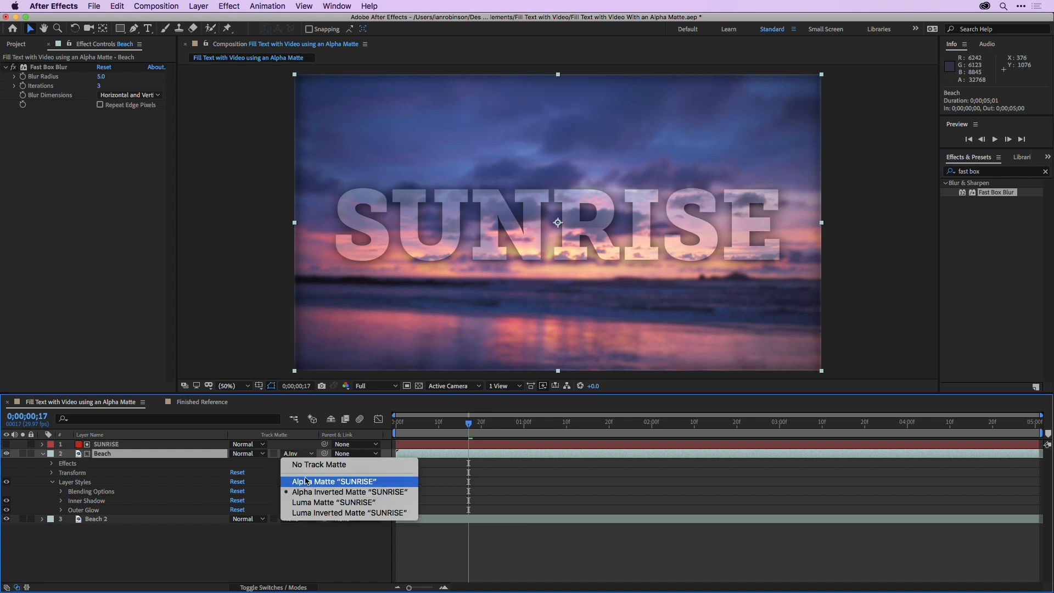
left_click(333, 481)
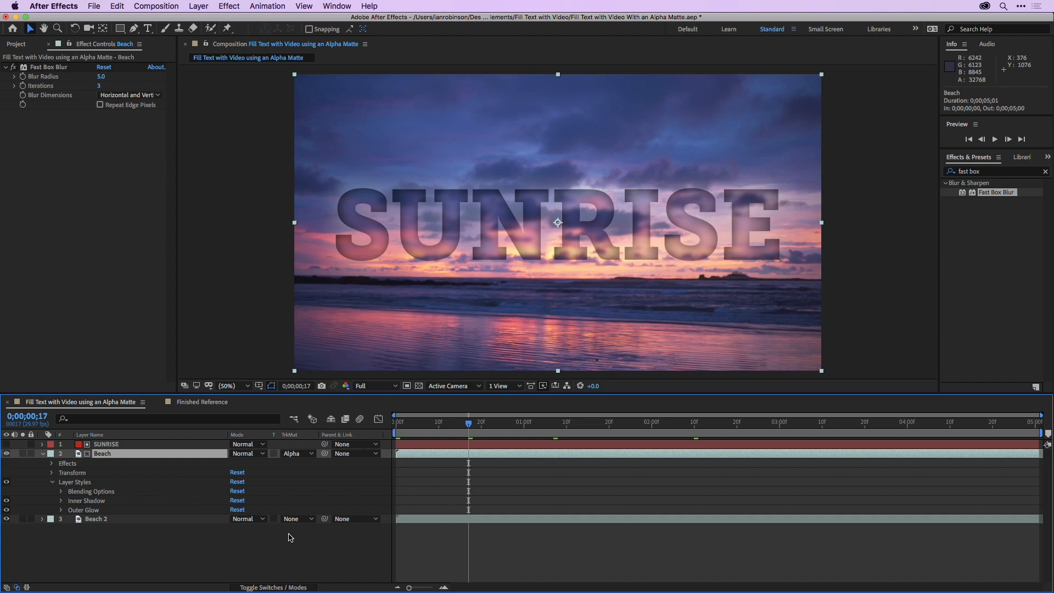